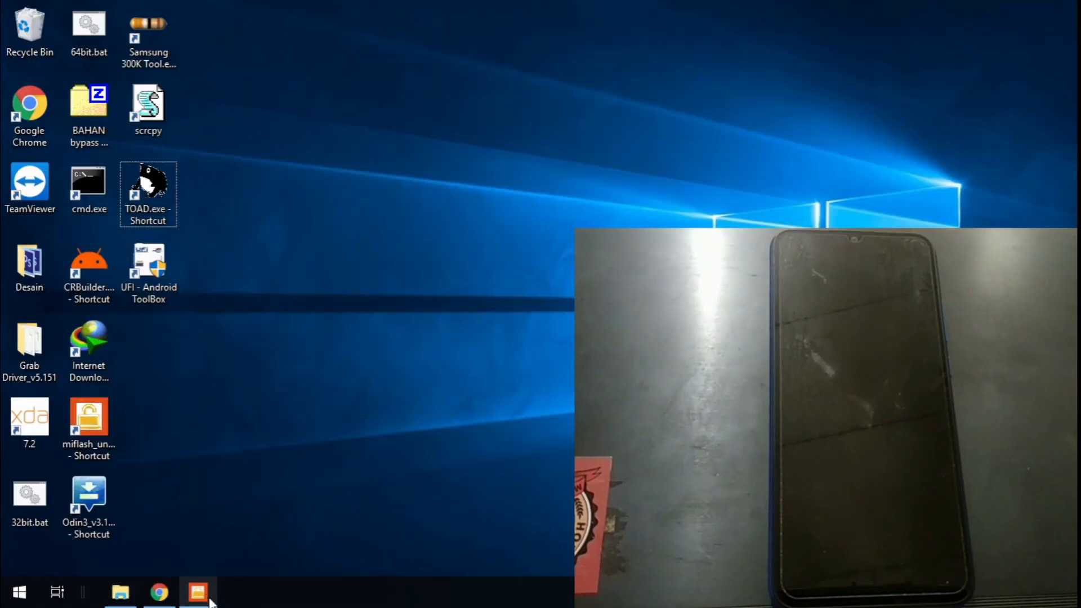
Step: Launch Mi Unlock from the taskbar and move its window slightly lower
click(197, 592)
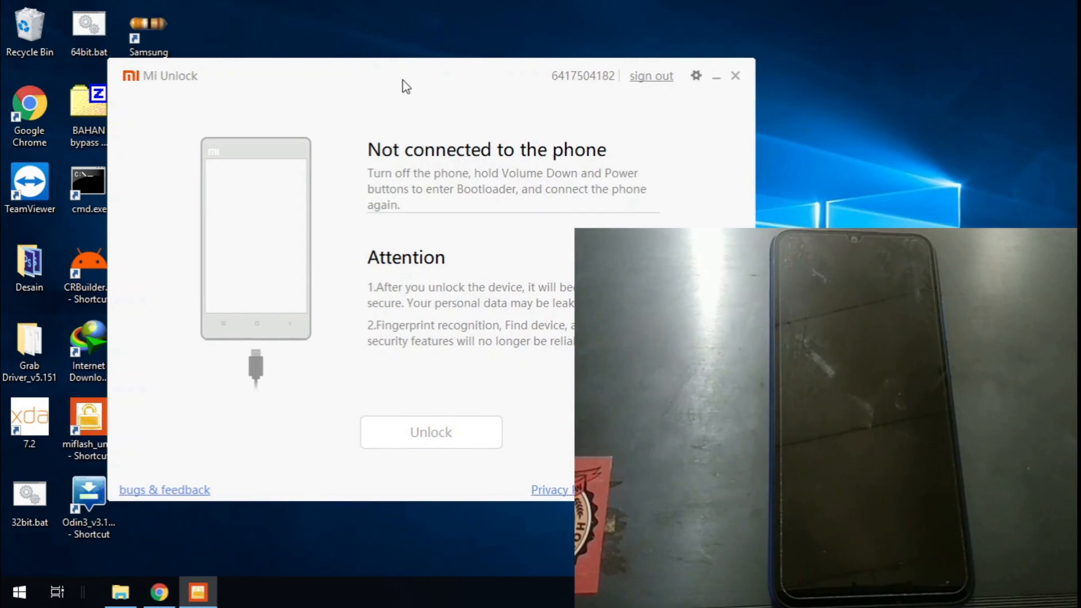
drag(406, 82, 410, 97)
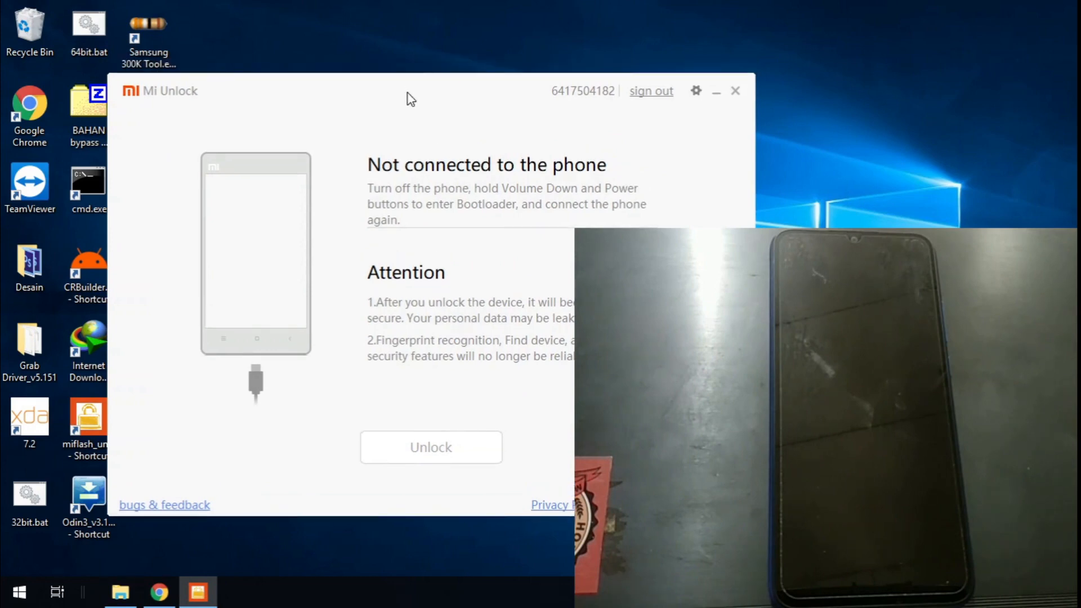
mouse_move(572, 181)
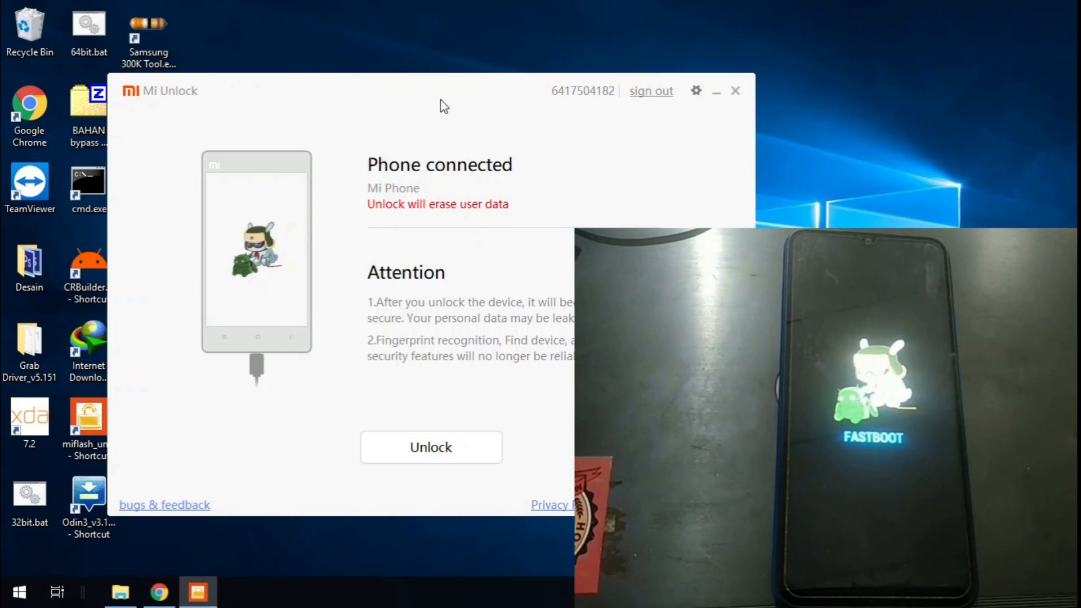
mouse_move(430, 176)
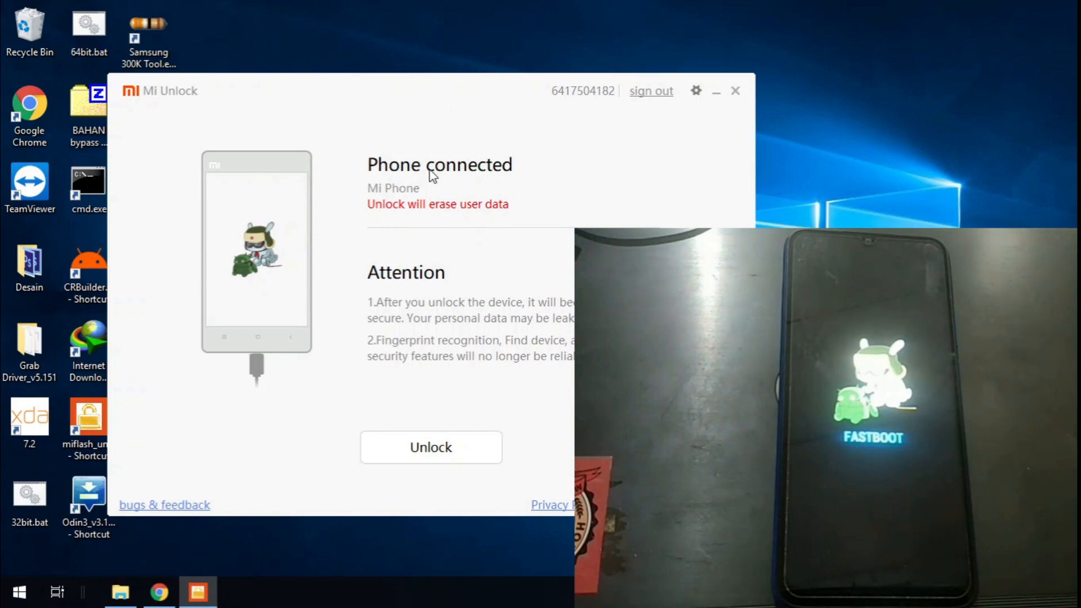
mouse_move(449, 474)
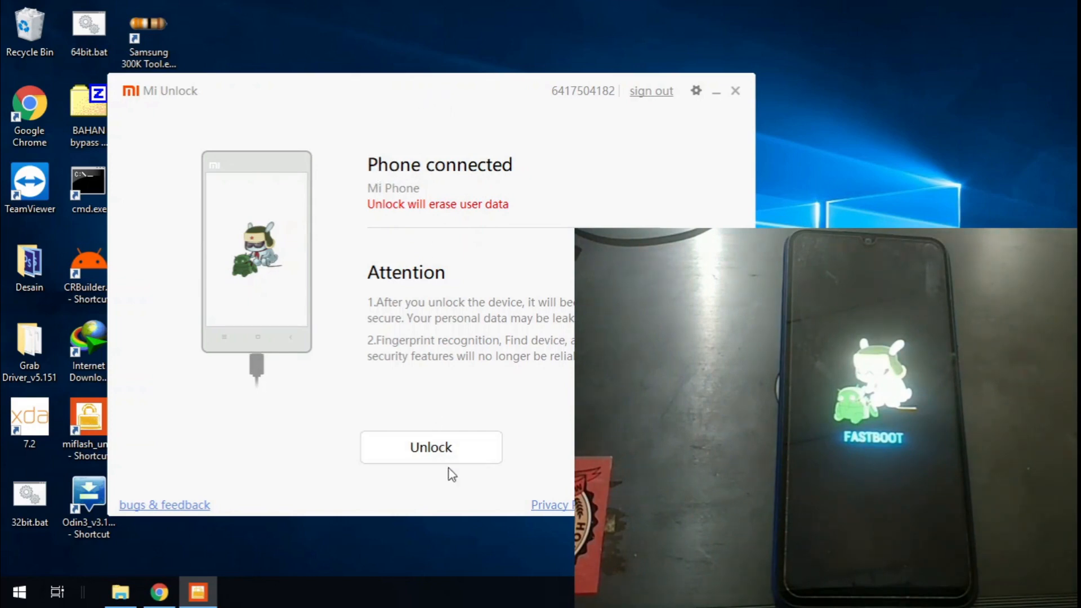
Step: Start unlocking the detected phone, confirming 'Unlock anyway' on the data-erase and security warnings
click(430, 447)
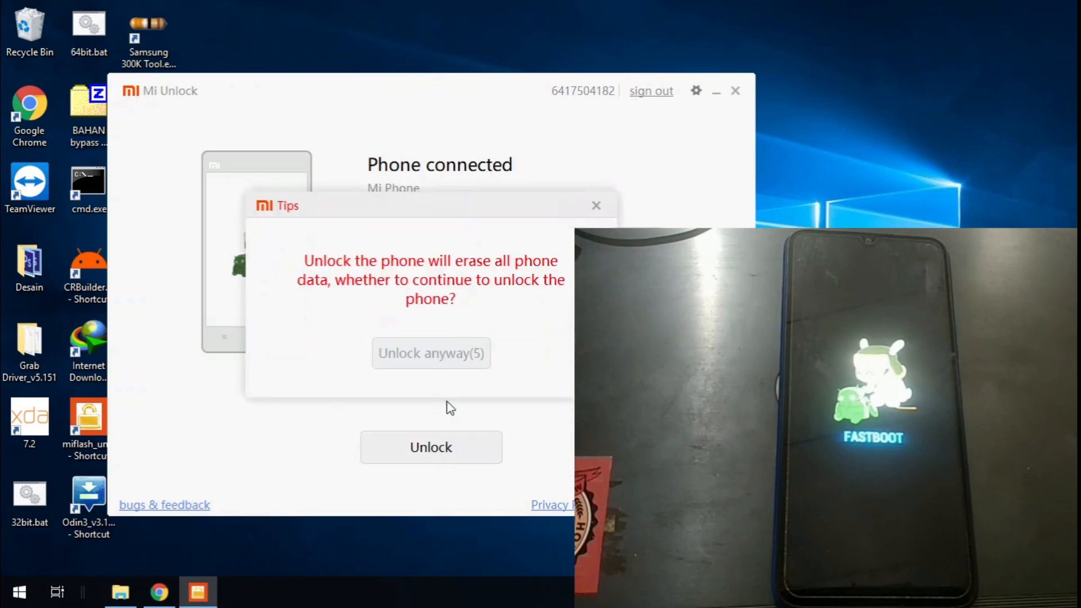
mouse_move(442, 317)
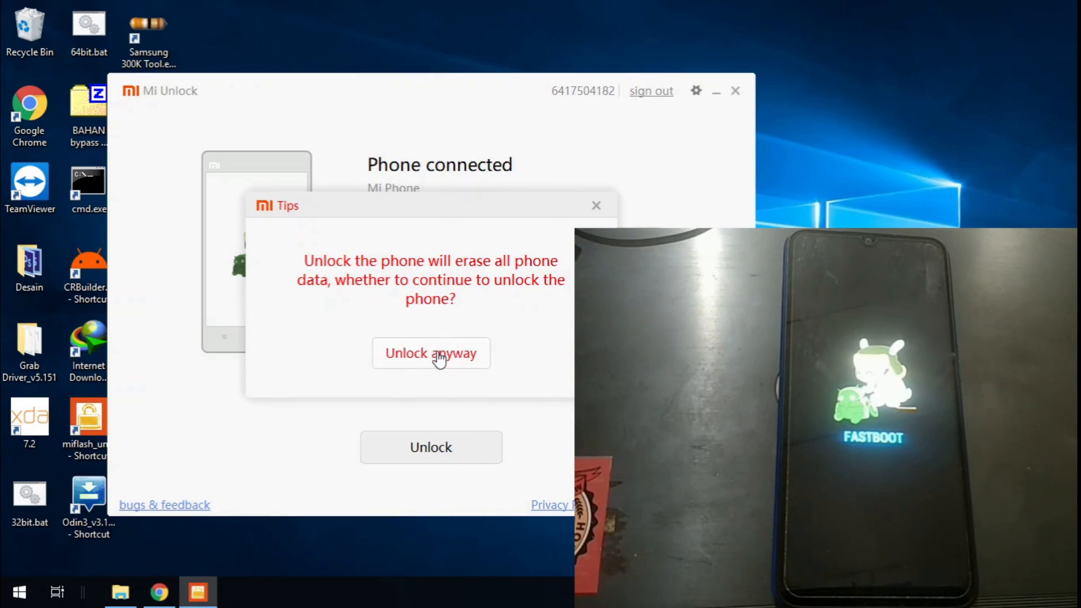
click(430, 352)
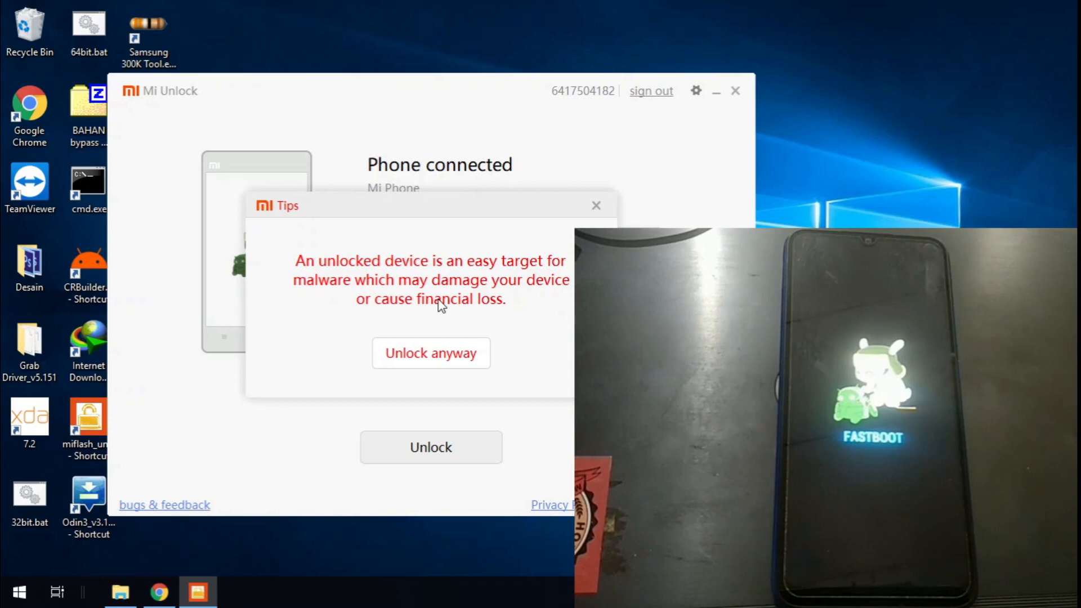
click(431, 352)
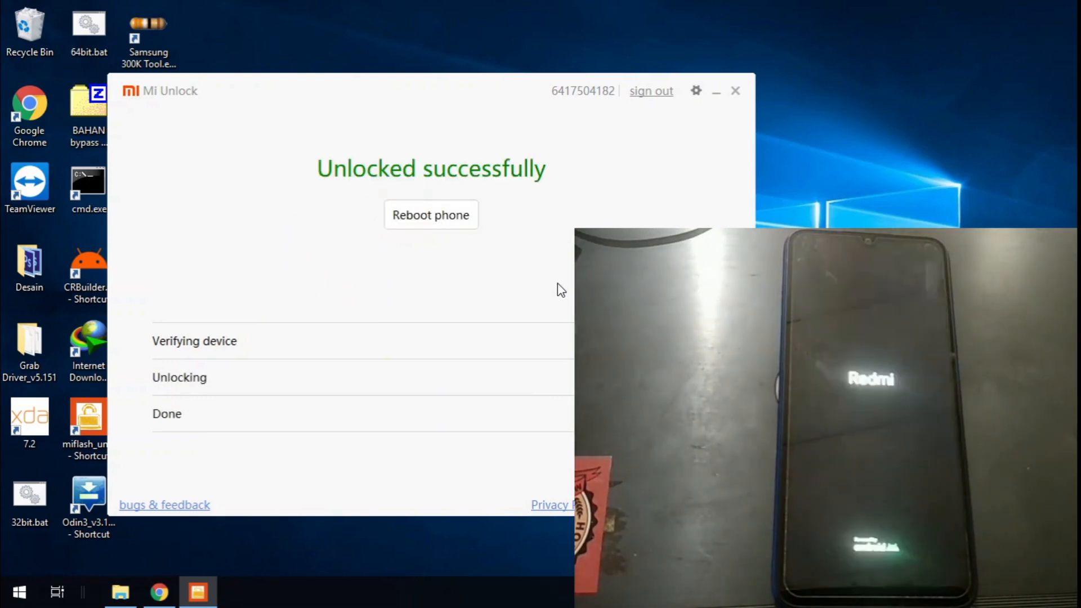
mouse_move(383, 164)
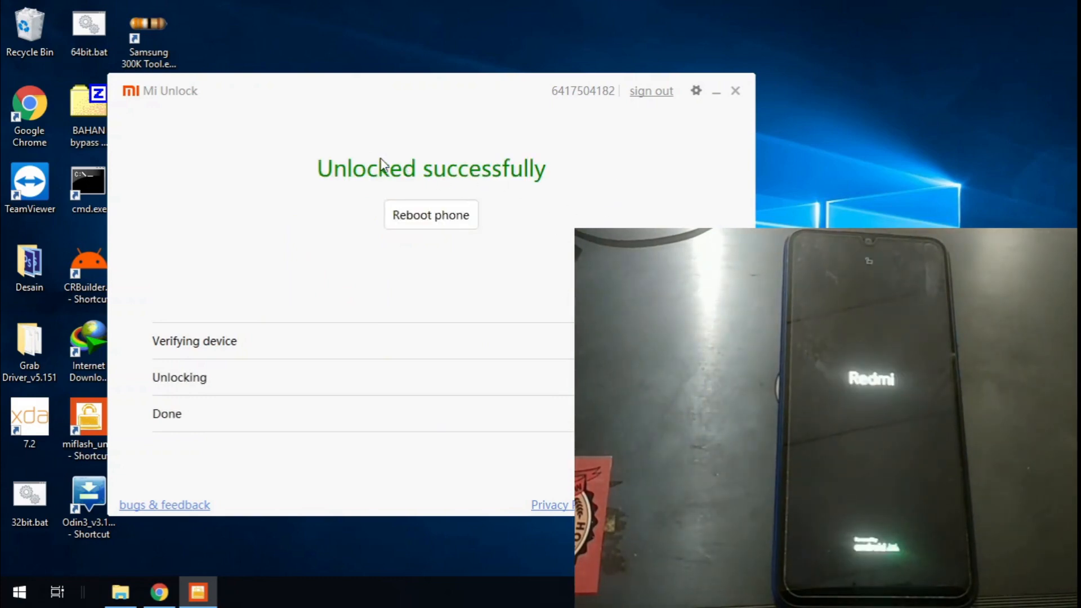
Step: Close the Mi Unlock window once 'Unlocked successfully' is shown
click(734, 90)
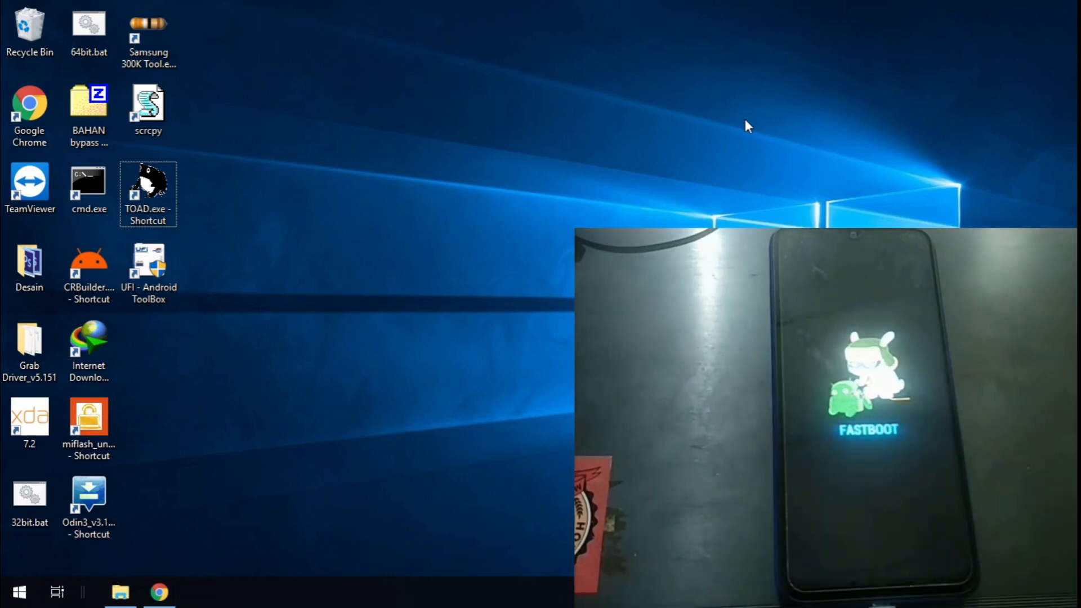
mouse_move(270, 442)
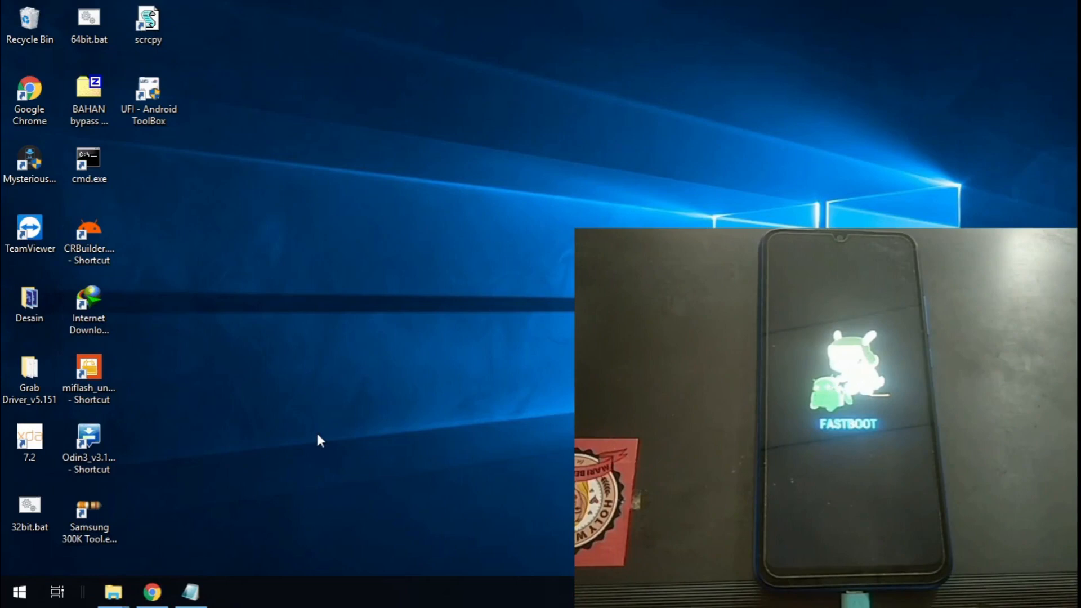
mouse_move(300, 434)
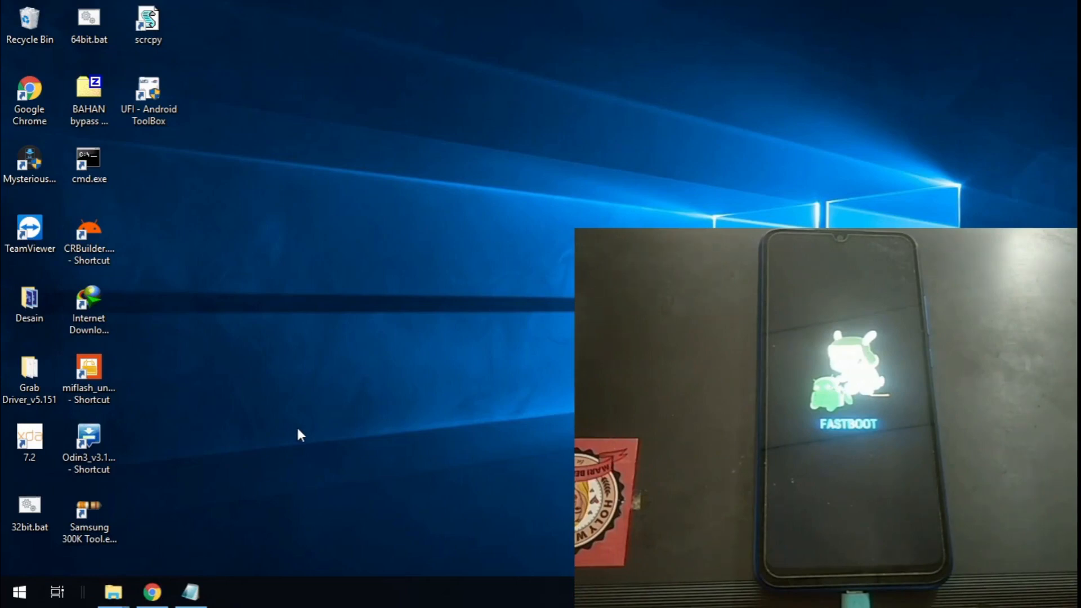
mouse_move(290, 433)
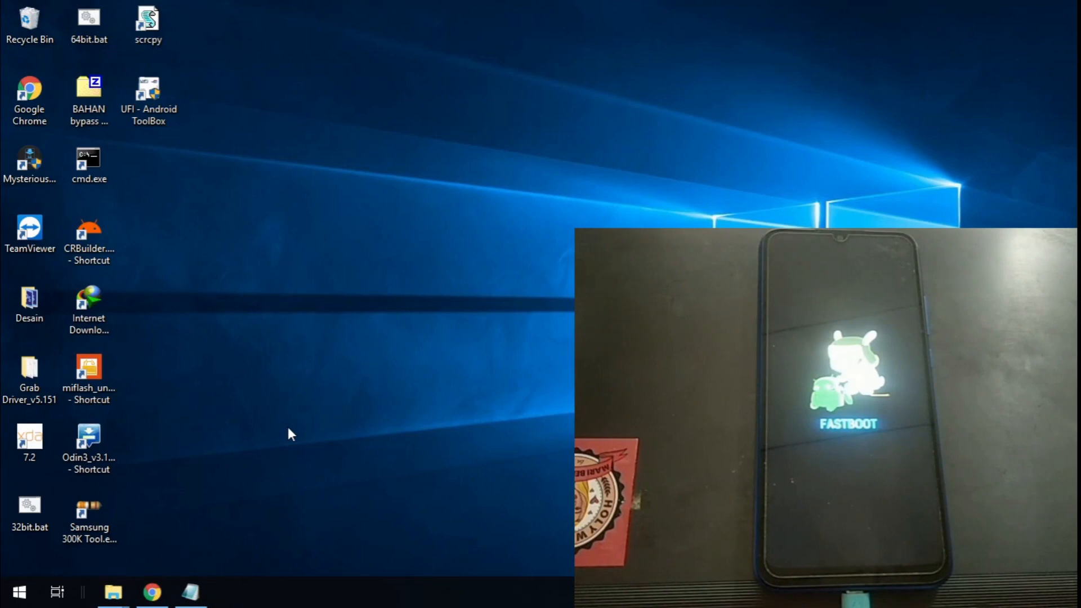
mouse_move(113, 186)
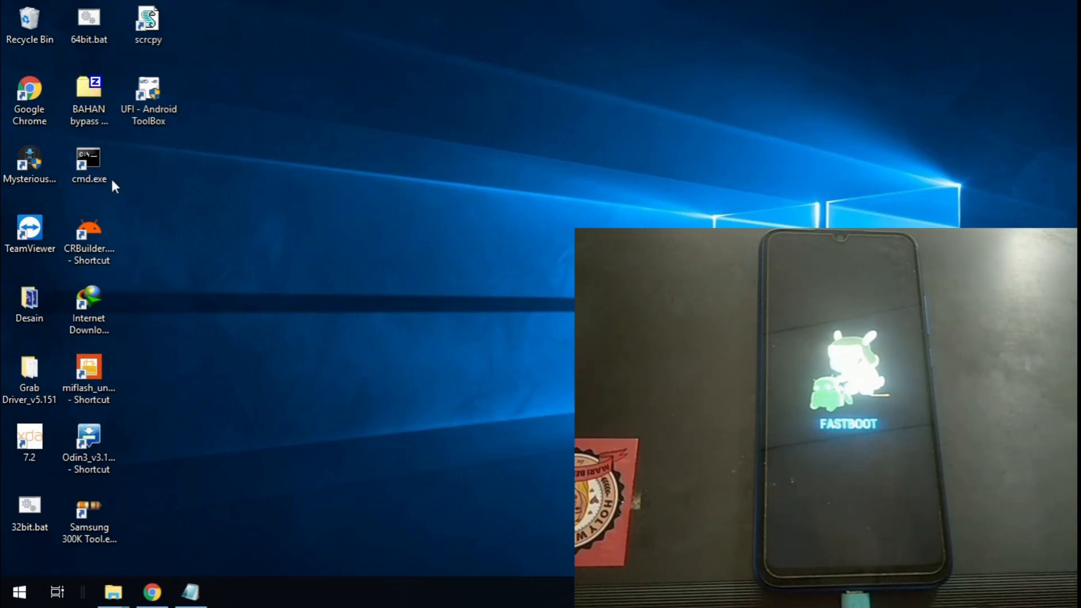
Step: Launch cmd.exe from its desktop shortcut to get a system32 prompt
double_click(88, 157)
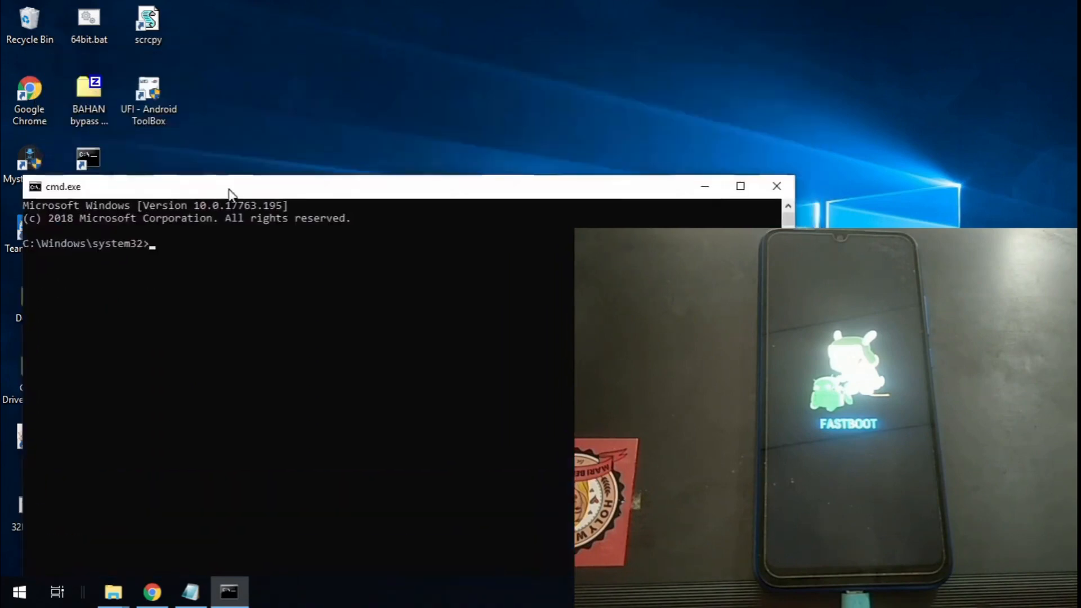
mouse_move(113, 591)
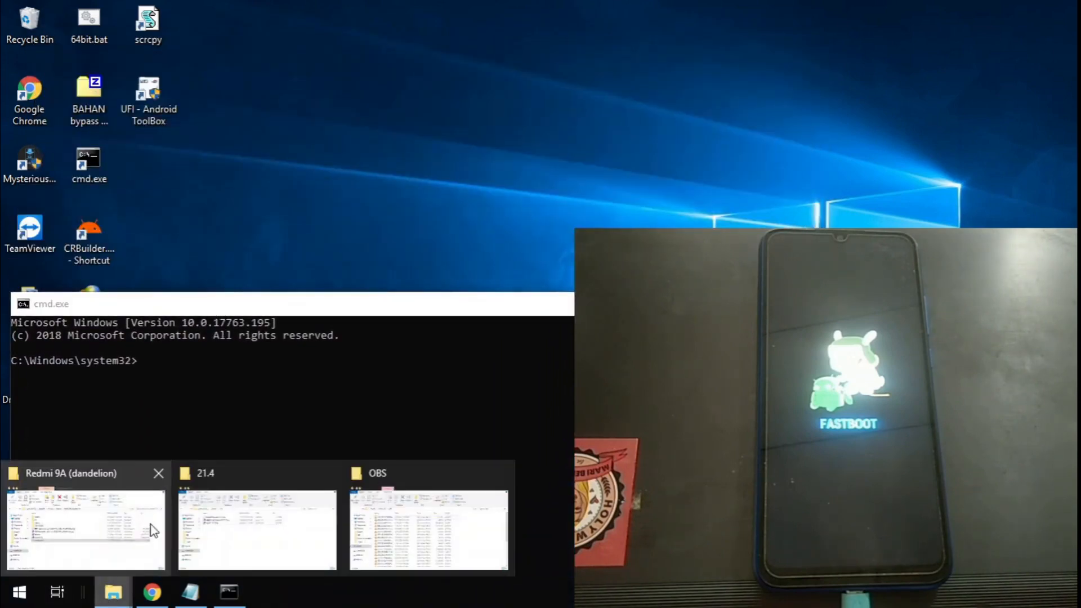
Step: Review the Notepad note with the recovery and vbmeta fastboot commands, then minimize it
click(85, 527)
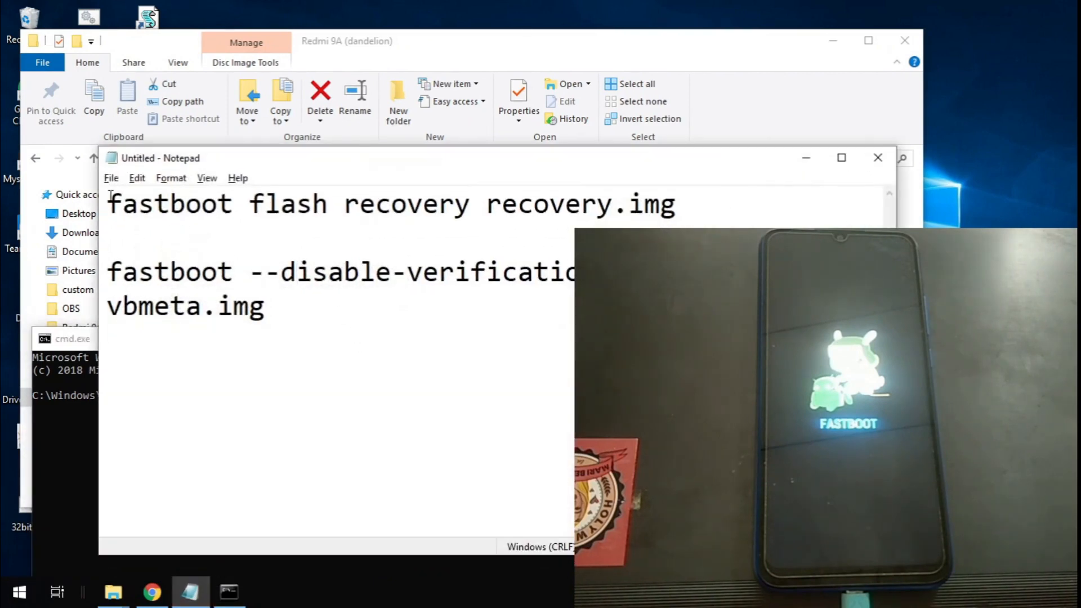
triple_click(276, 191)
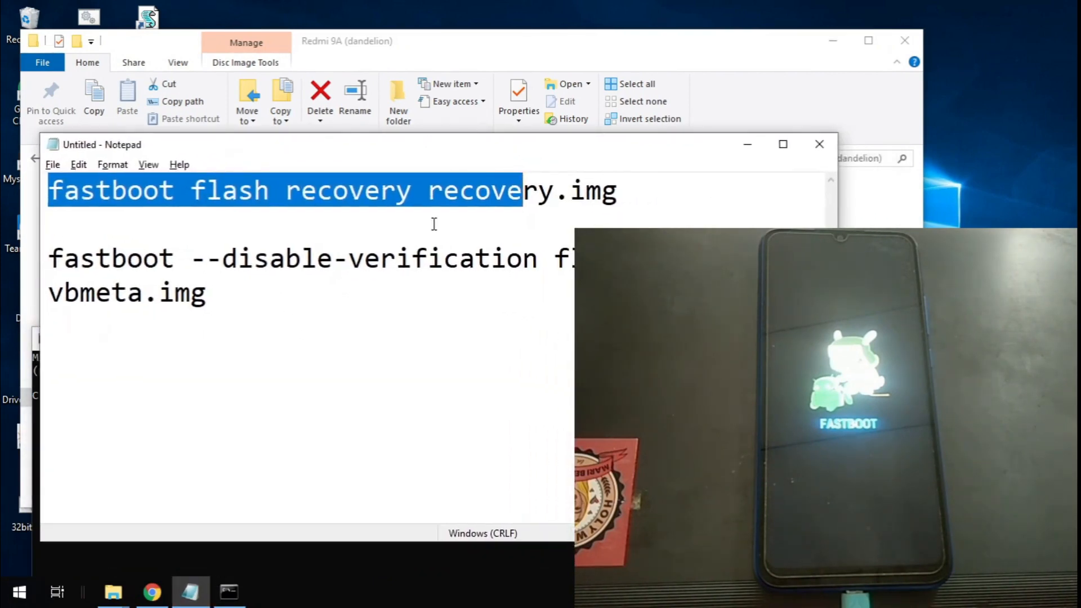
click(193, 293)
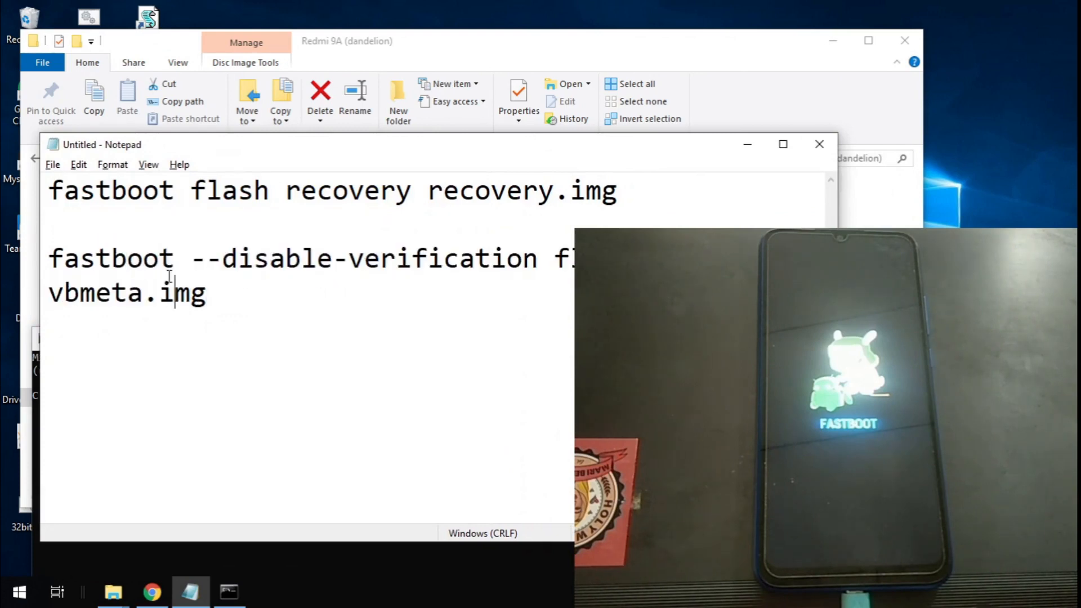
mouse_move(410, 289)
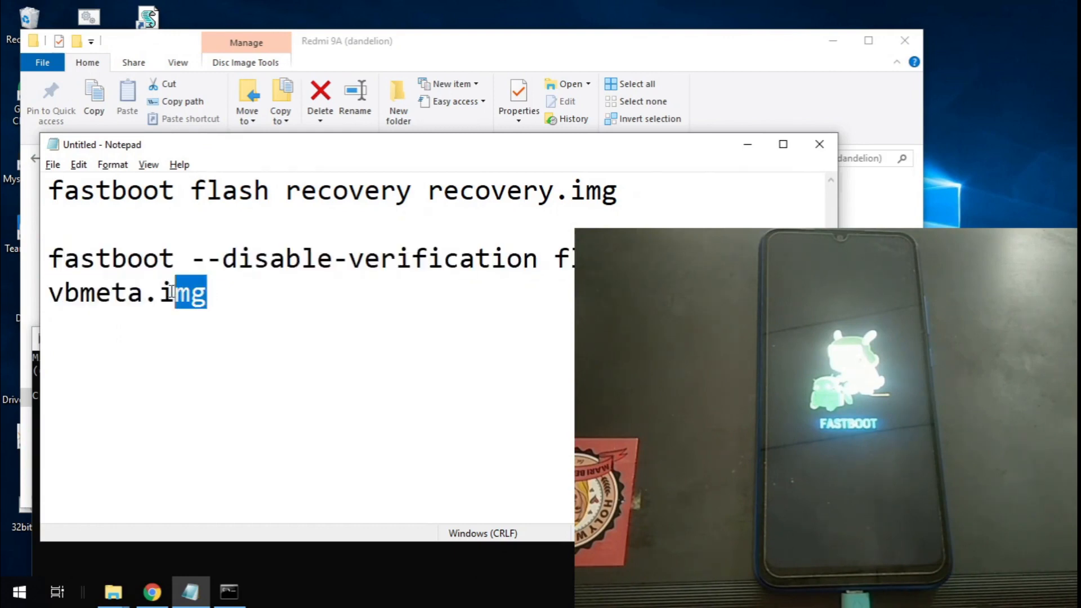
click(99, 292)
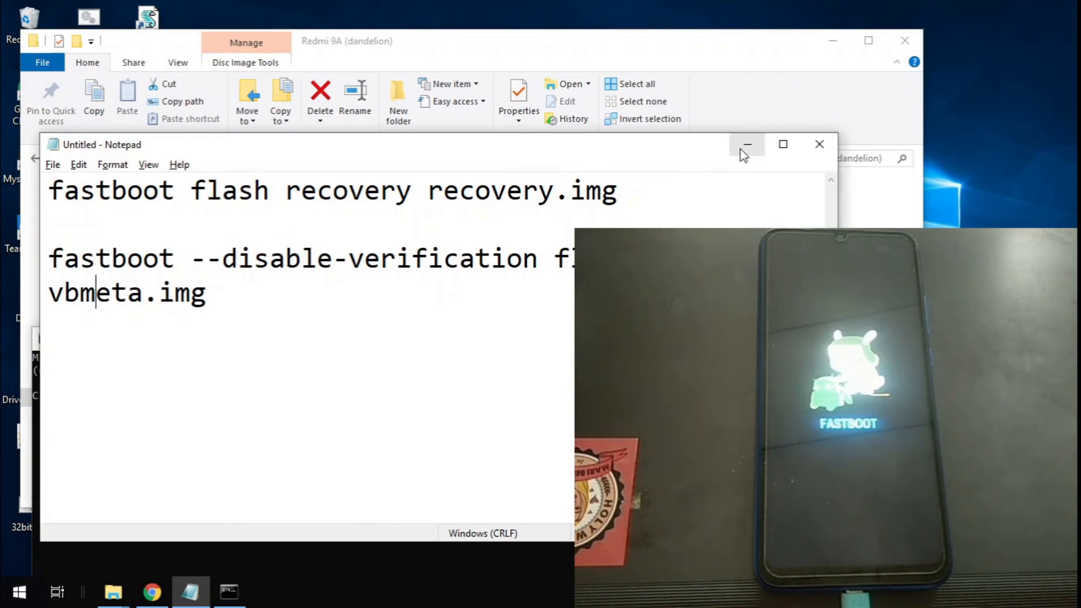
click(747, 144)
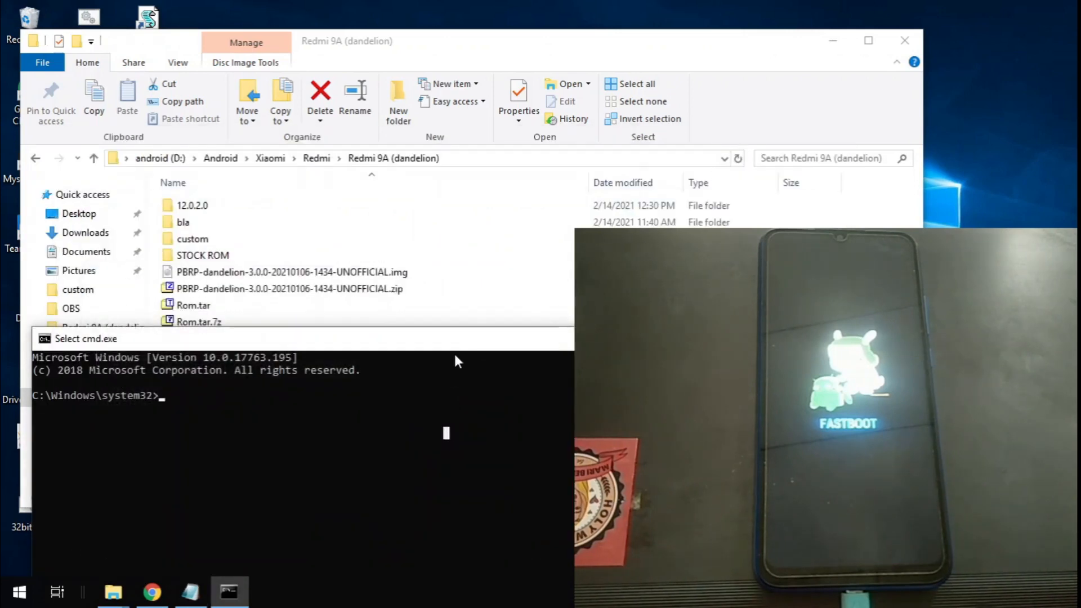
Step: Run 'fastboot flash recovery' with the PBRP image path
text(F)
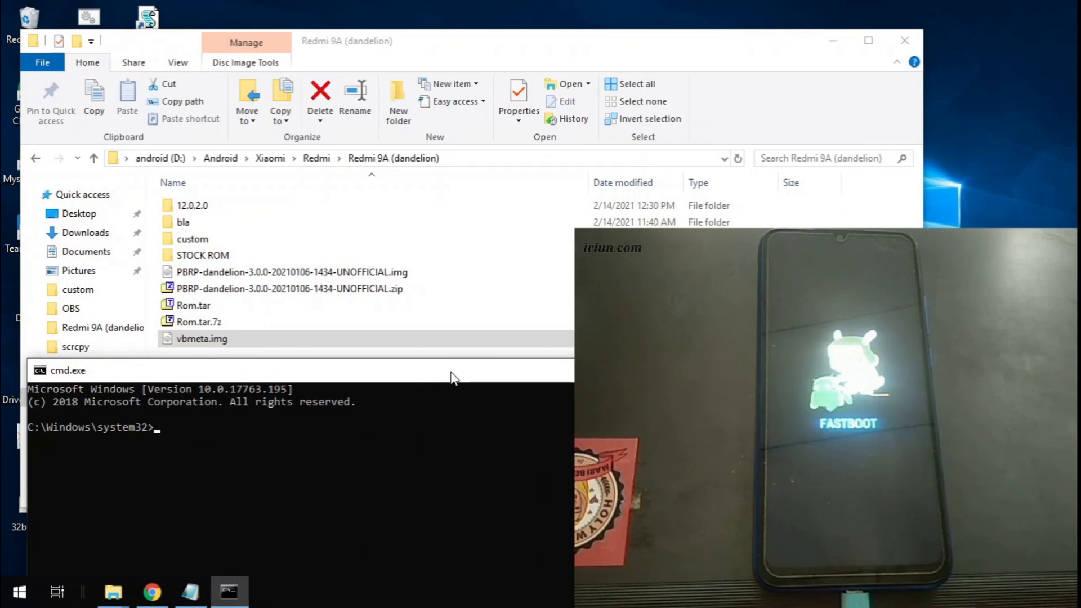
text(fas)
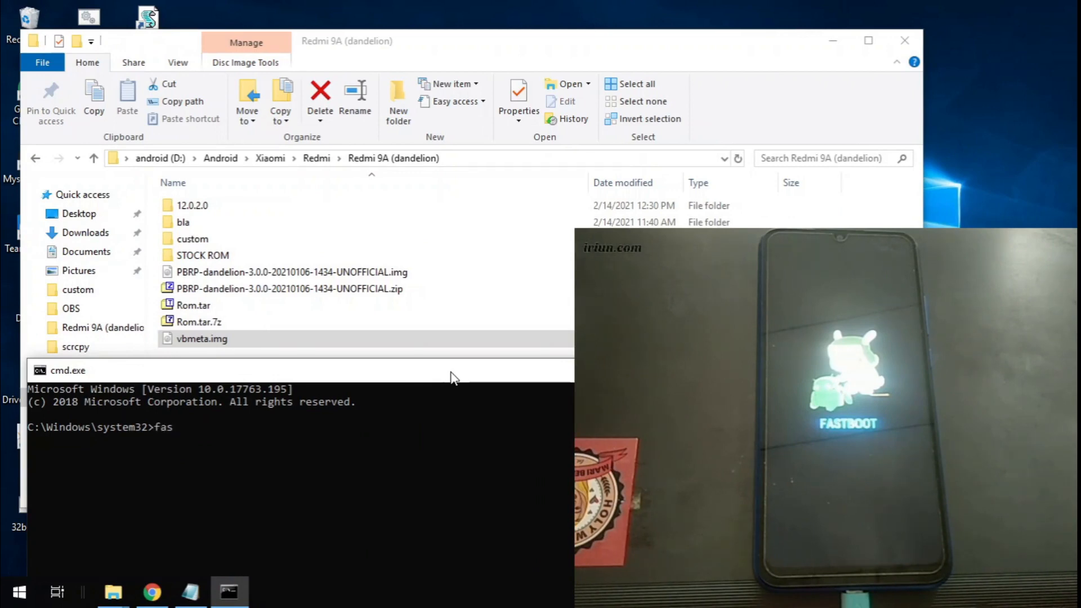
text(tboot flas)
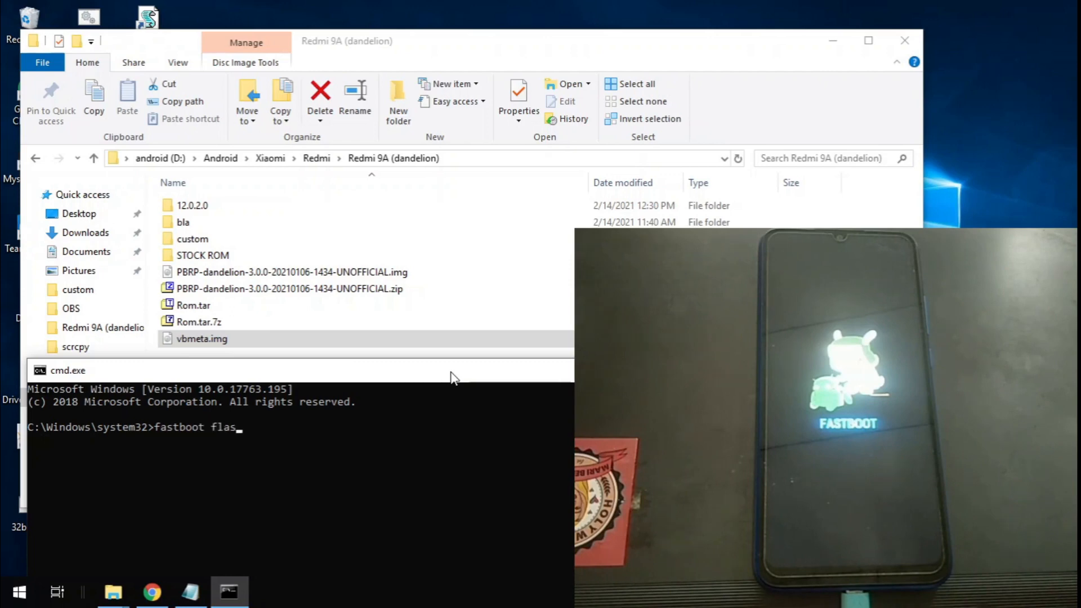
text(h recovery "D:\Android\Xiaomi\Redmi\Redmi 9A (dandeli)
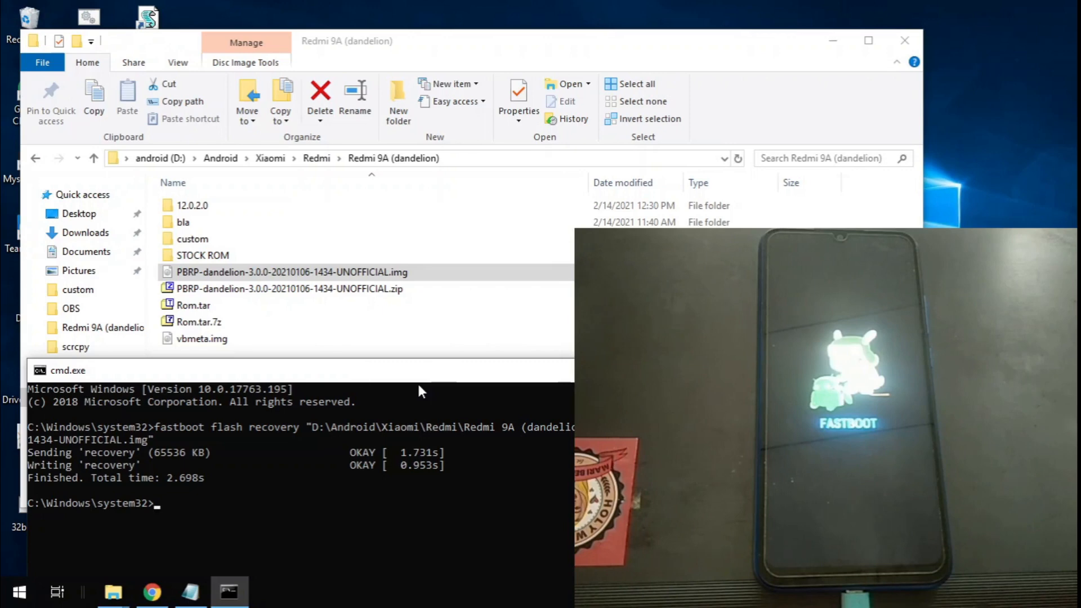
mouse_move(399, 359)
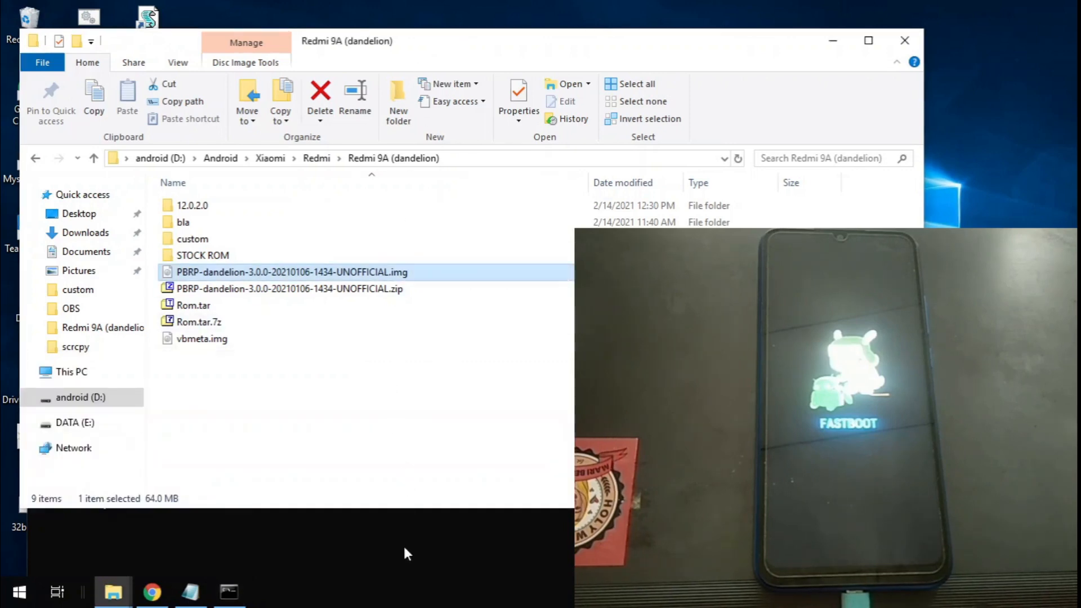
mouse_move(509, 67)
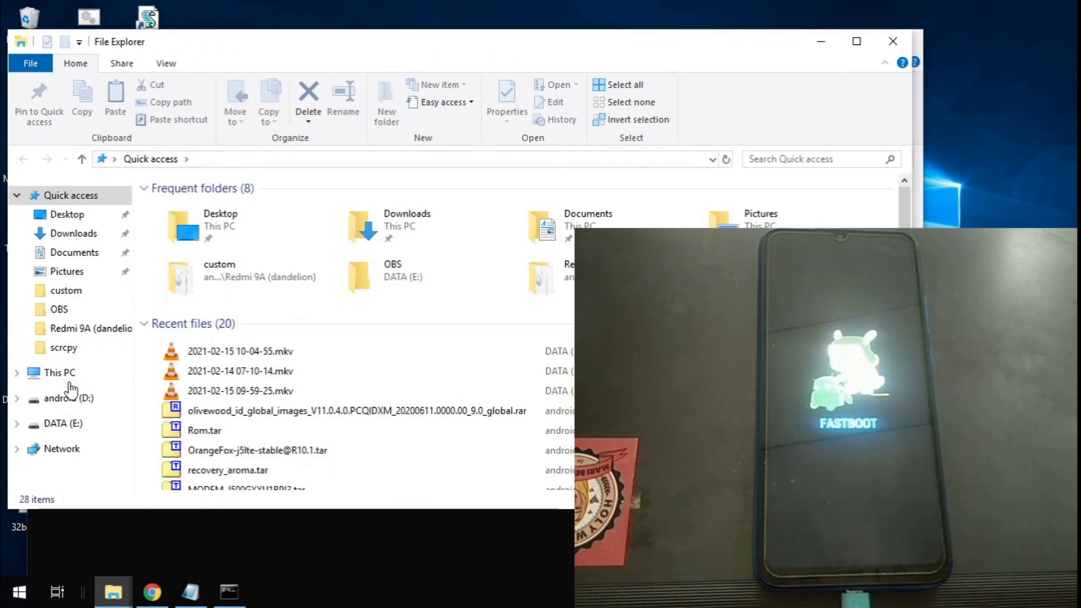
Step: Browse to C:\firmware\dandelion_id_global_images…\images and select vbmeta.img
click(59, 372)
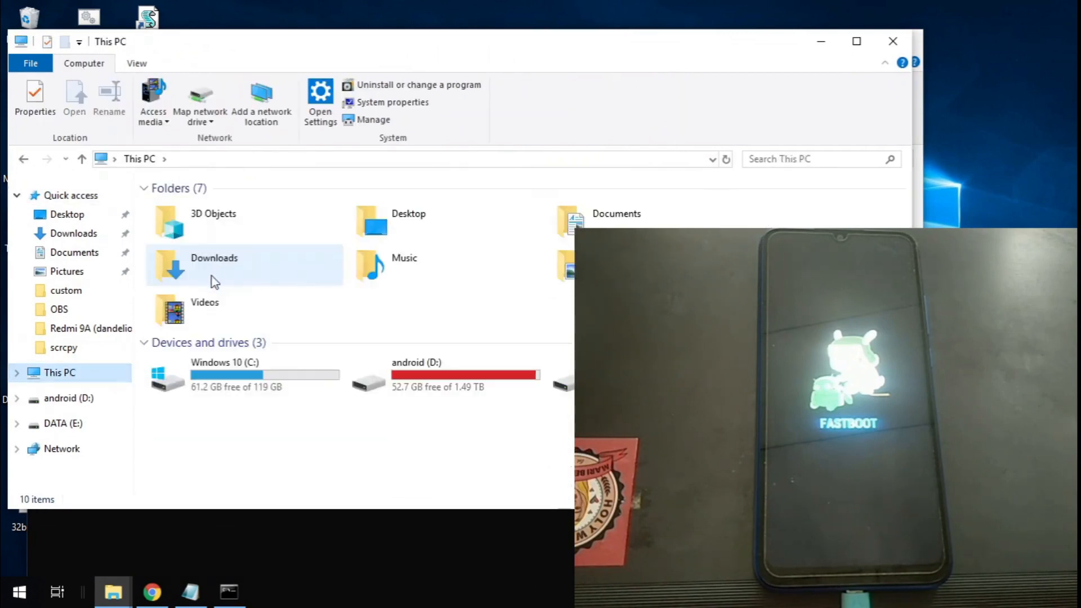
double_click(224, 375)
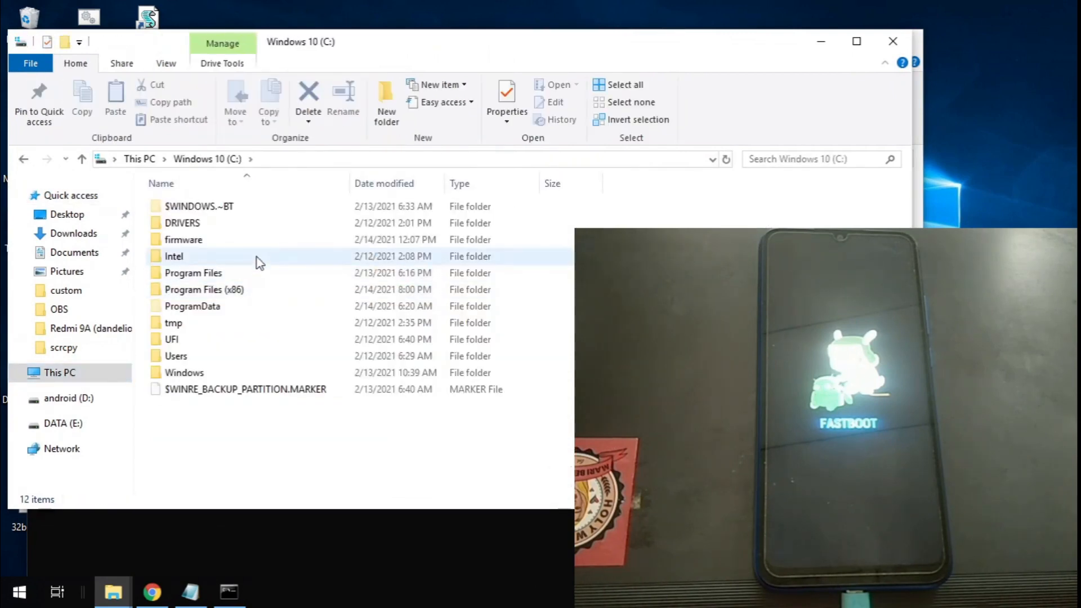
double_click(183, 239)
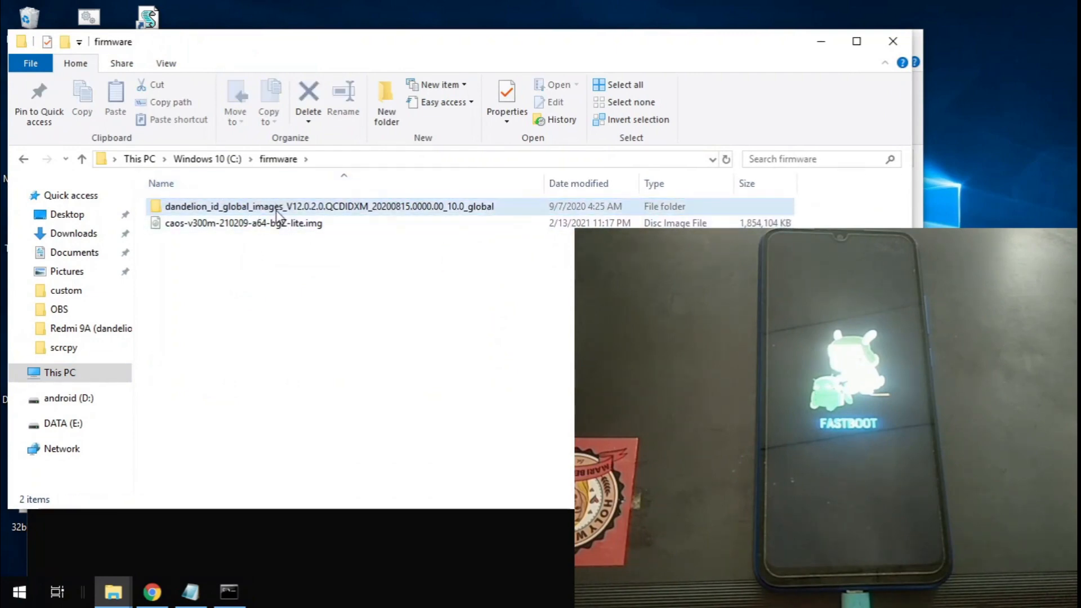
click(329, 206)
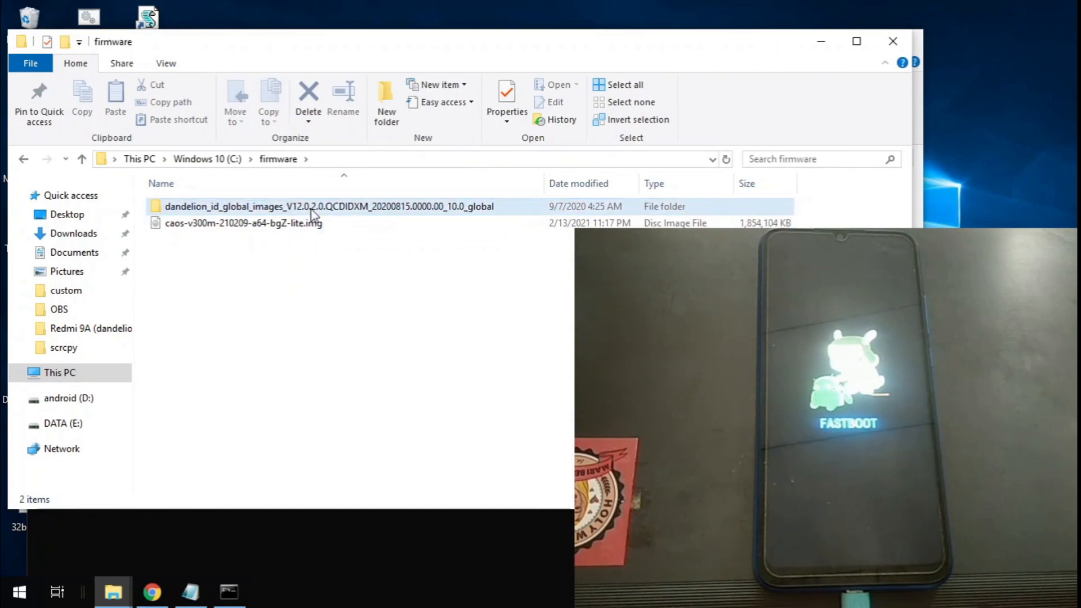
mouse_move(317, 210)
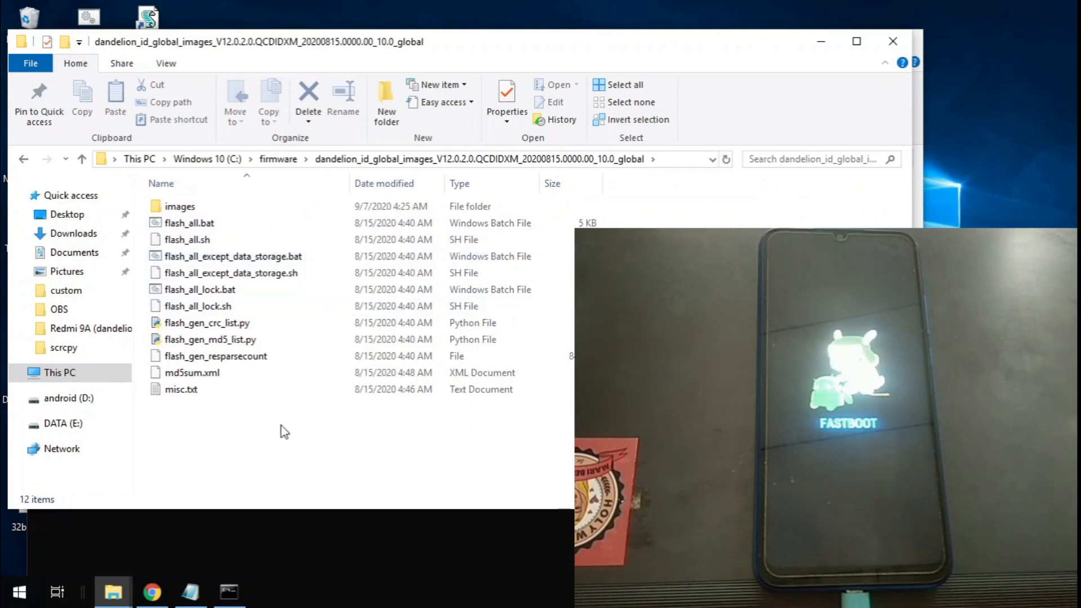
click(278, 159)
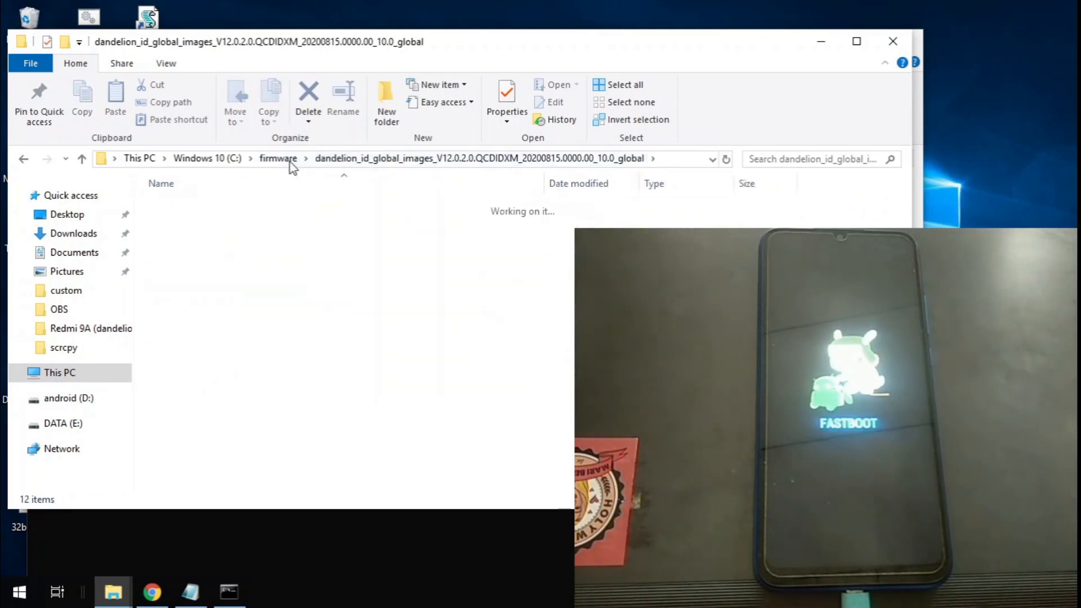
click(277, 158)
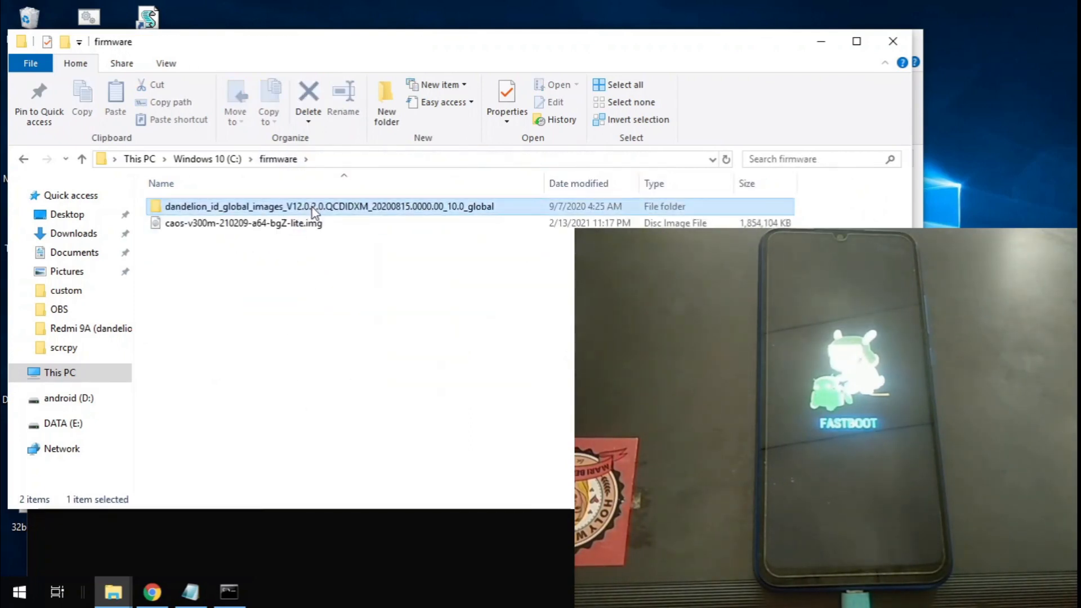
double_click(329, 206)
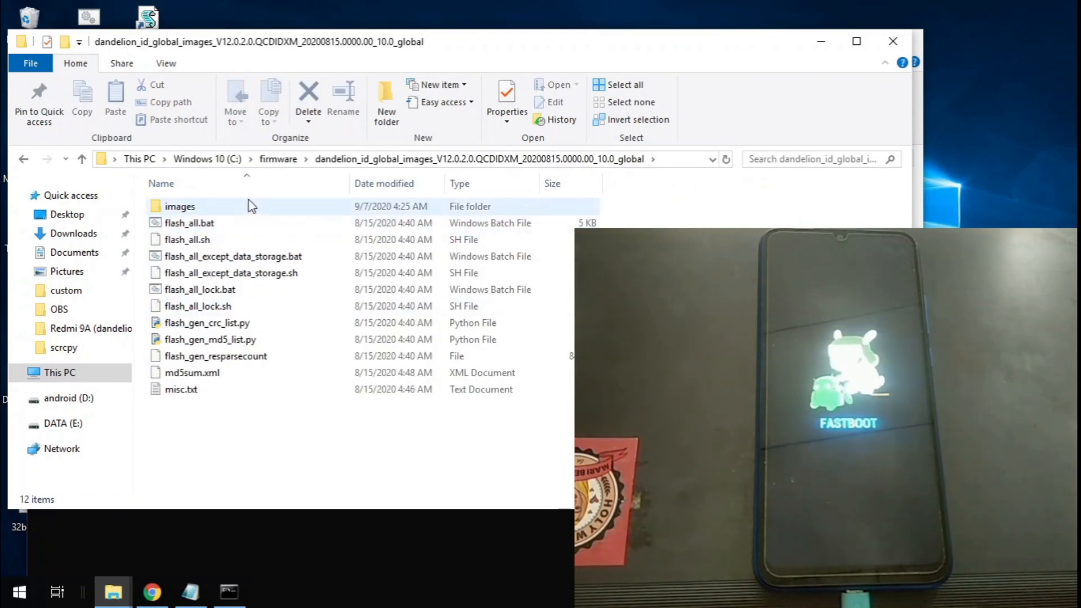
double_click(181, 206)
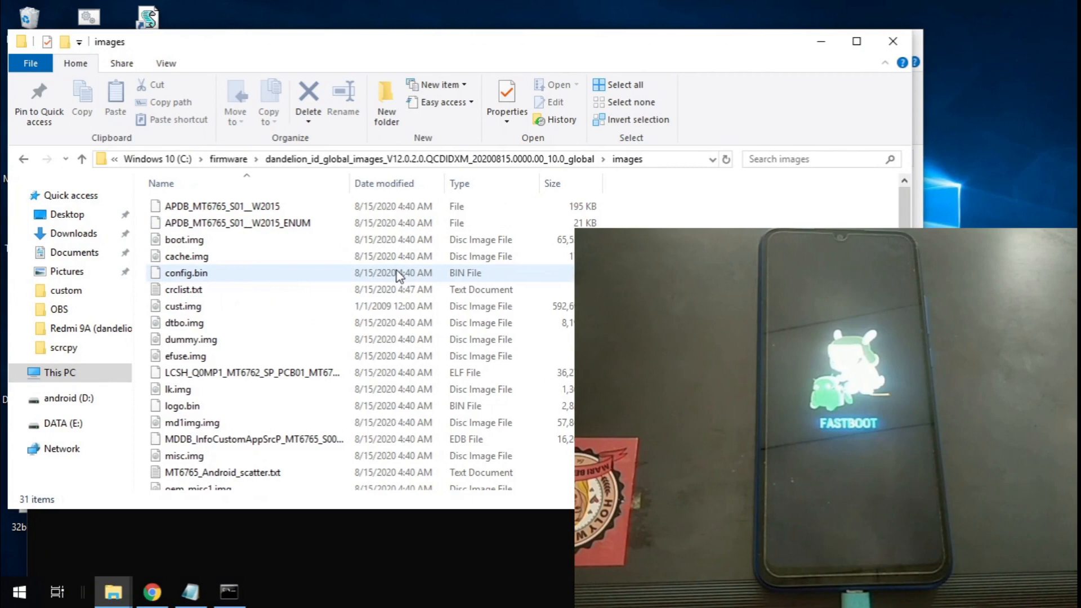
scroll(down, 3)
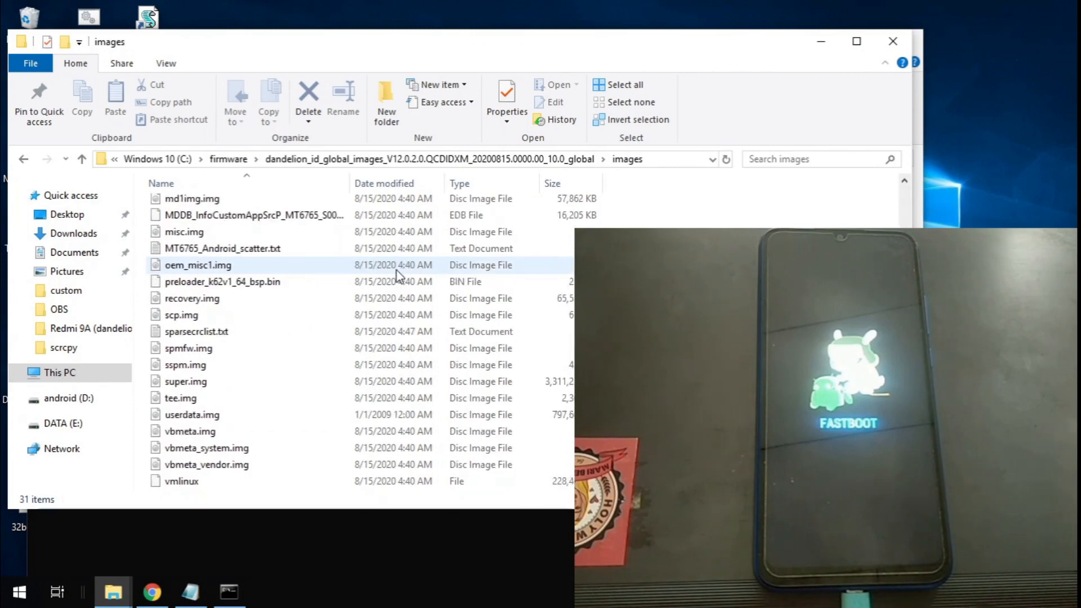
click(190, 431)
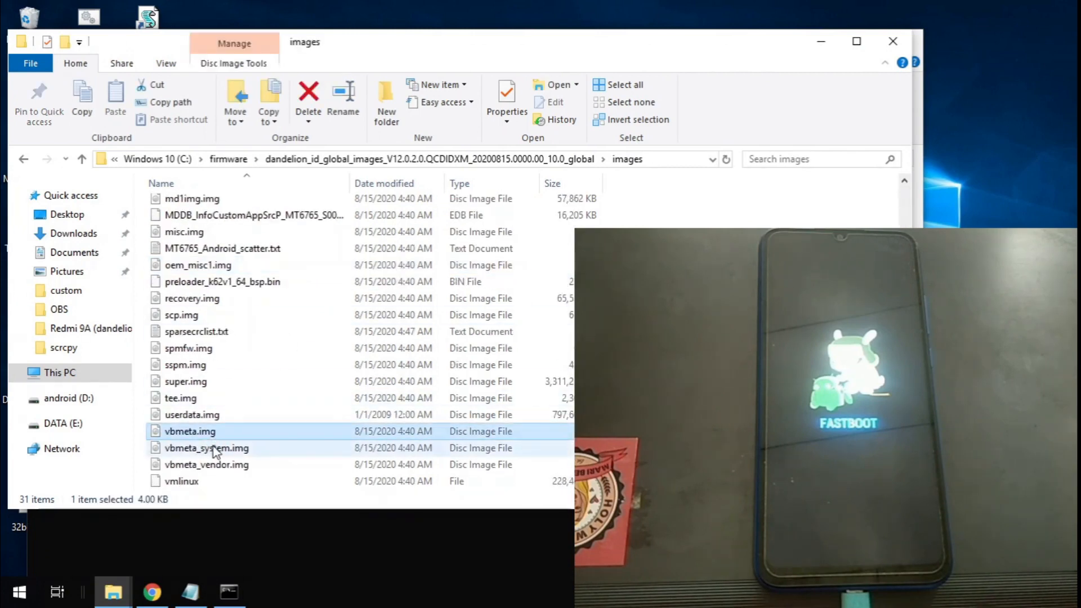
mouse_move(195, 459)
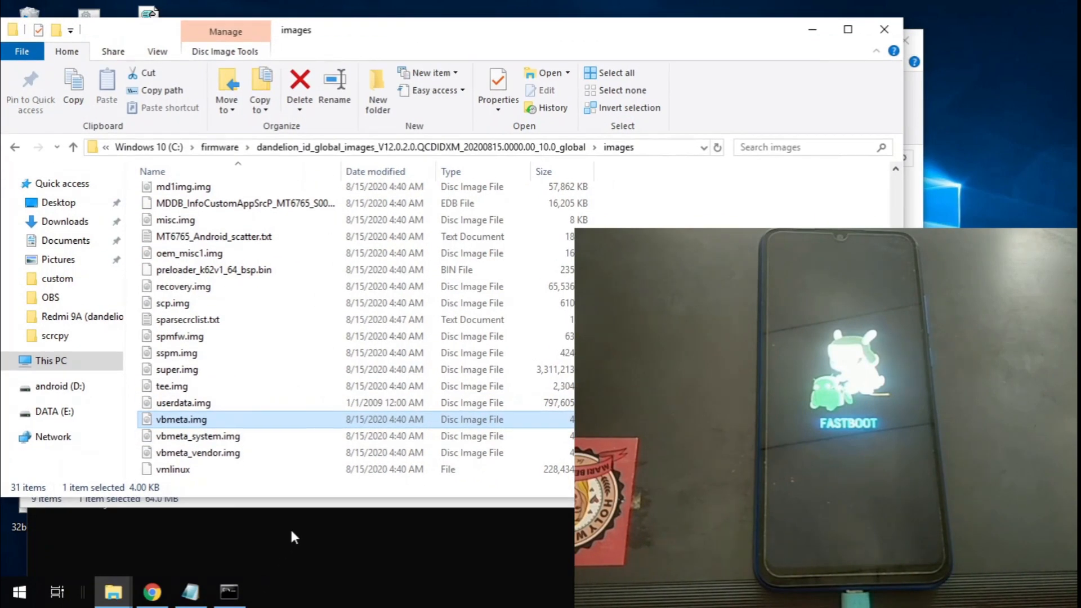
Step: Enter 'fastboot --disable-verification flash vbmeta' with the V12.0.2.0 firmware's vbmeta.img path
click(189, 592)
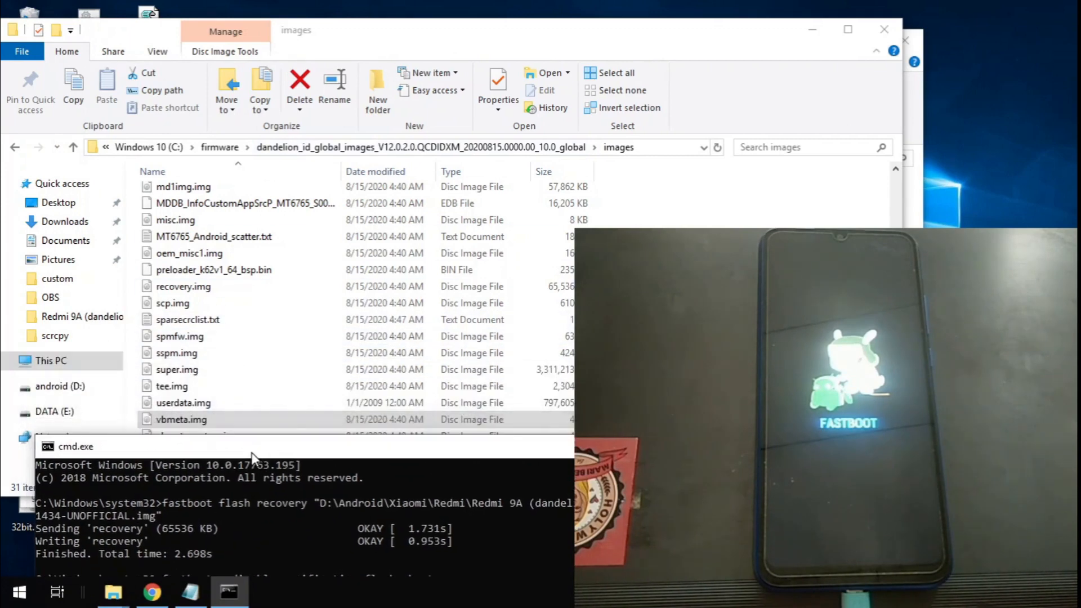
mouse_move(289, 370)
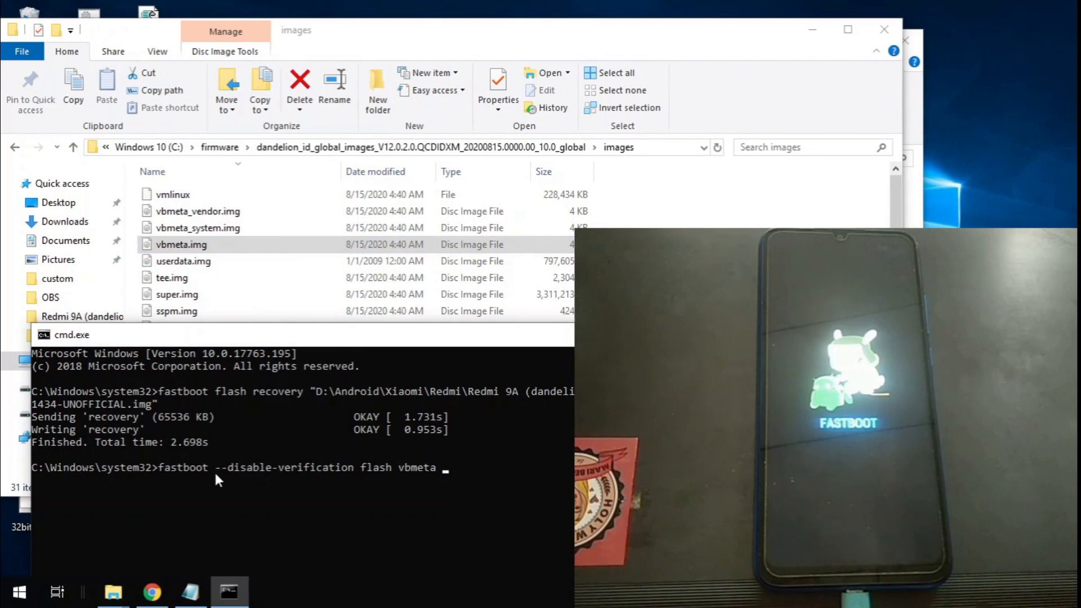
mouse_move(335, 476)
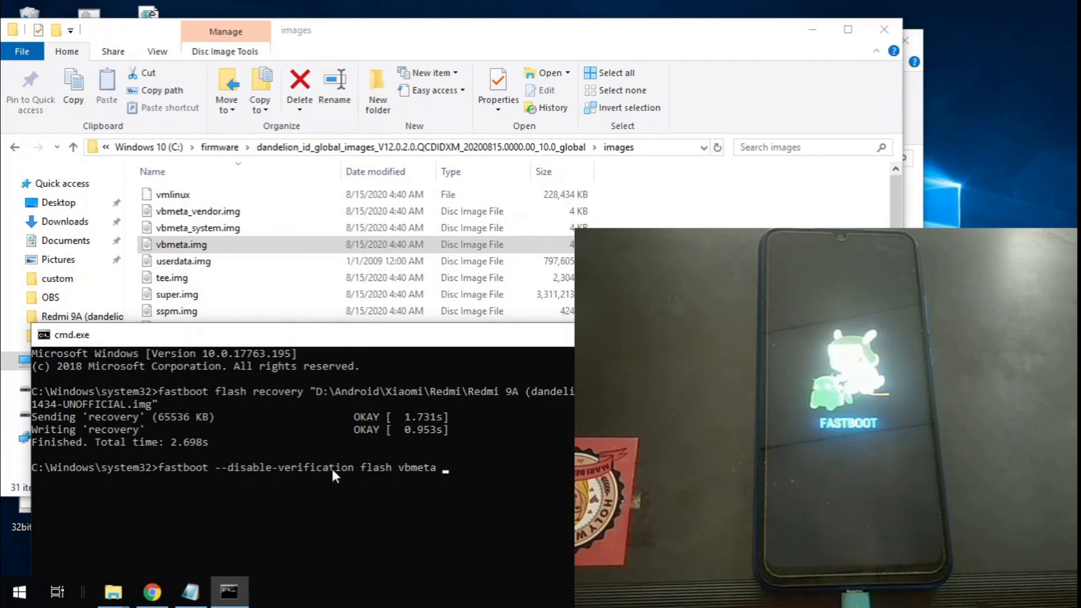
mouse_move(407, 480)
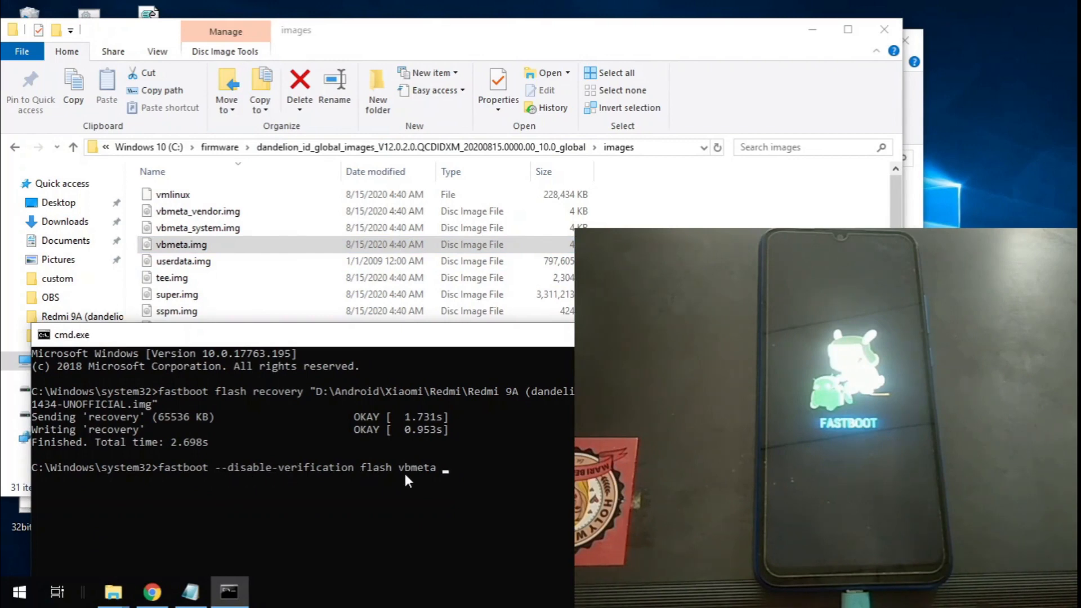
text(C:\firmware\dandelion_id_global_images_V12.0.2.0.QCDIDXM_20200815.0000.00_10.0_global\images\vbmeta.img)
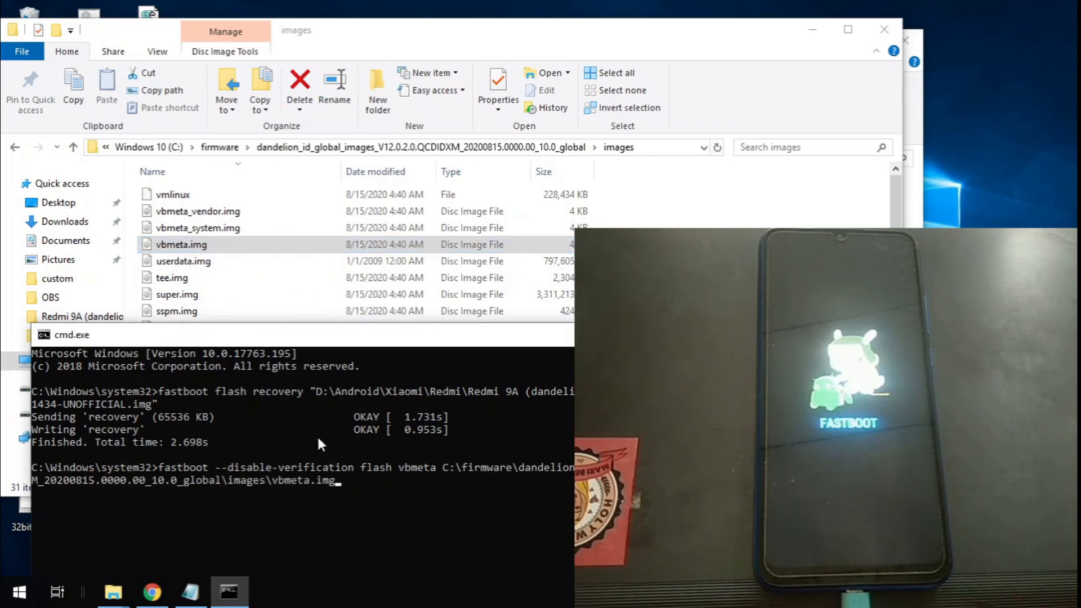
mouse_move(371, 346)
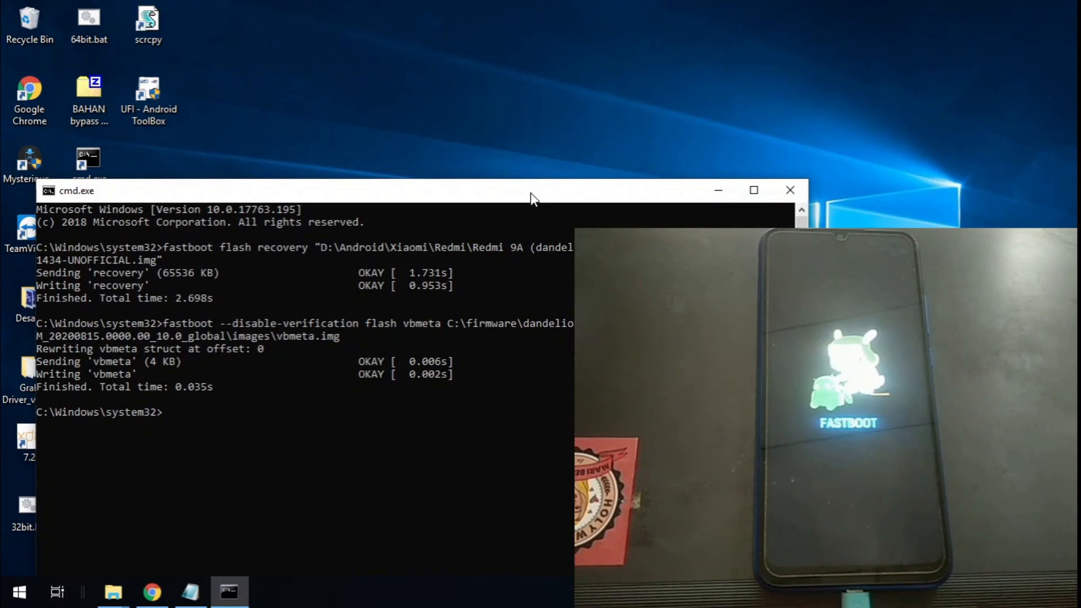
Step: Run 'fastboot reboot' to boot PitchBlack Recovery, then minimize the console
text(fastboot re)
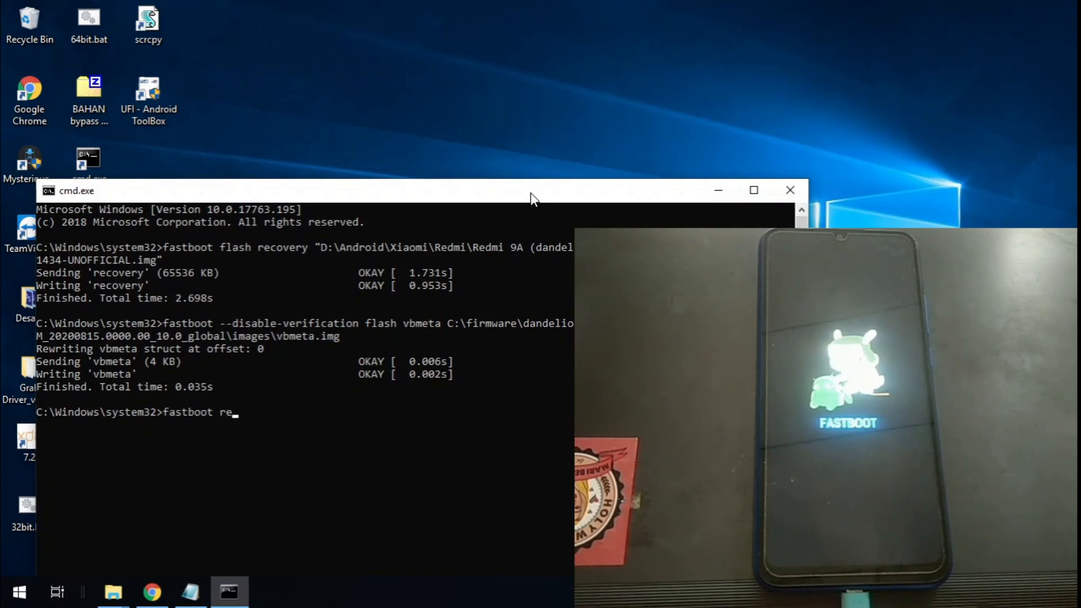
text(boot)
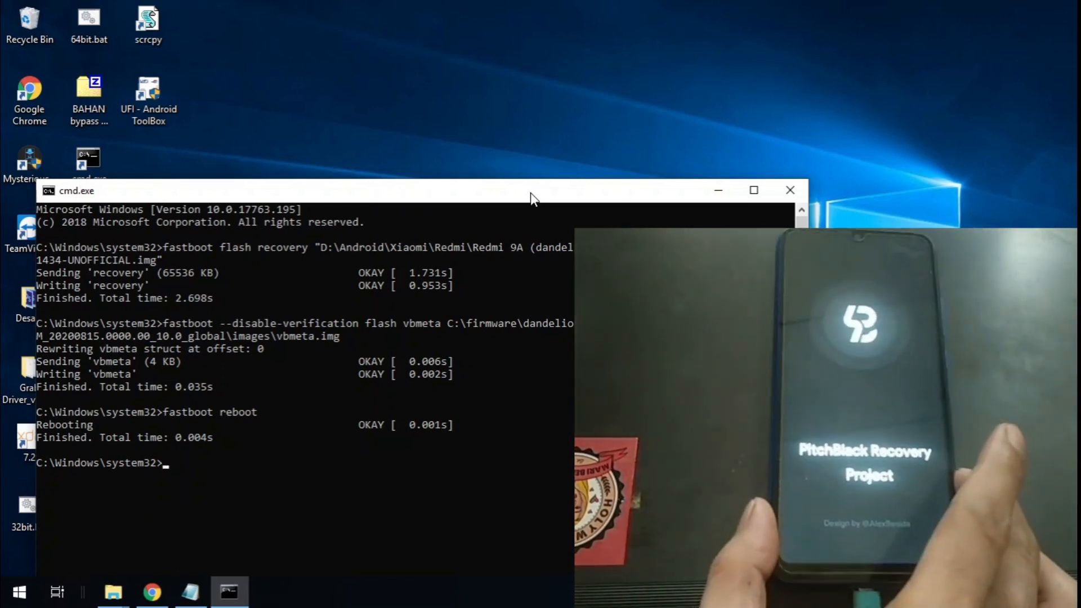
mouse_move(462, 98)
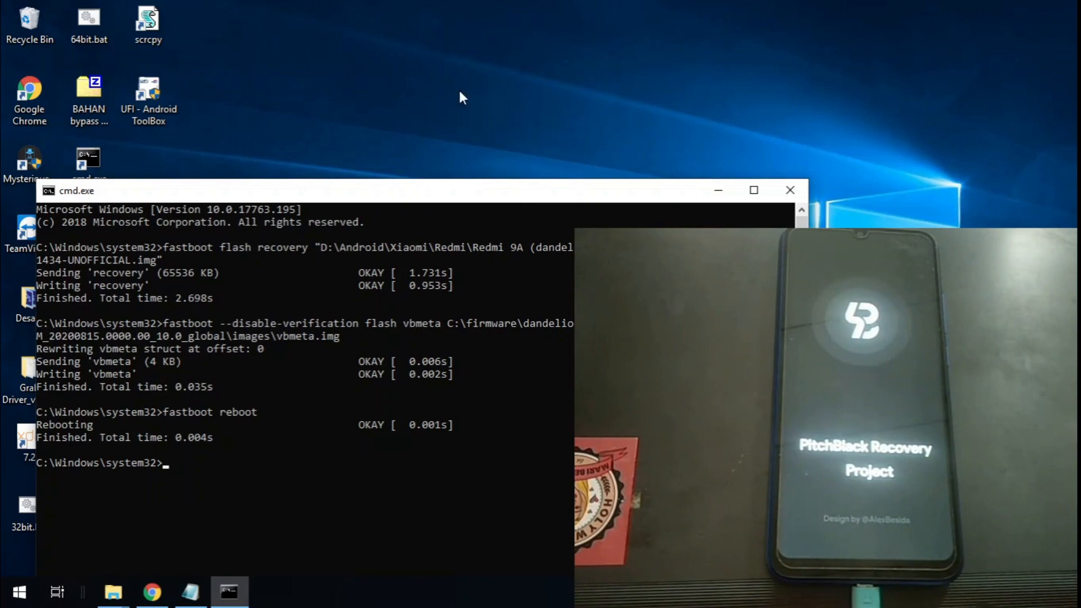
click(789, 190)
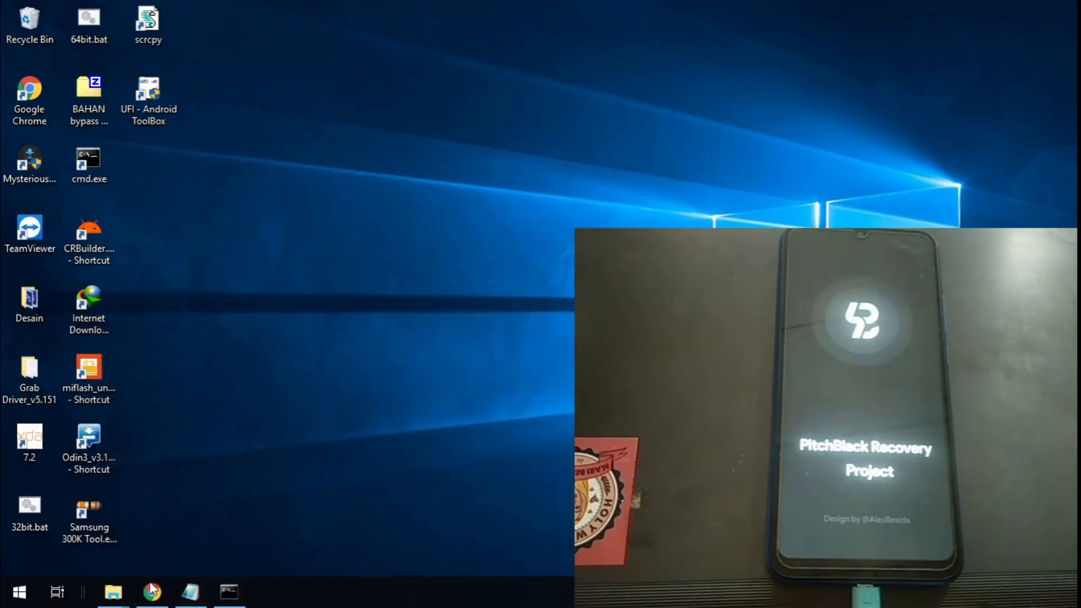
mouse_move(112, 592)
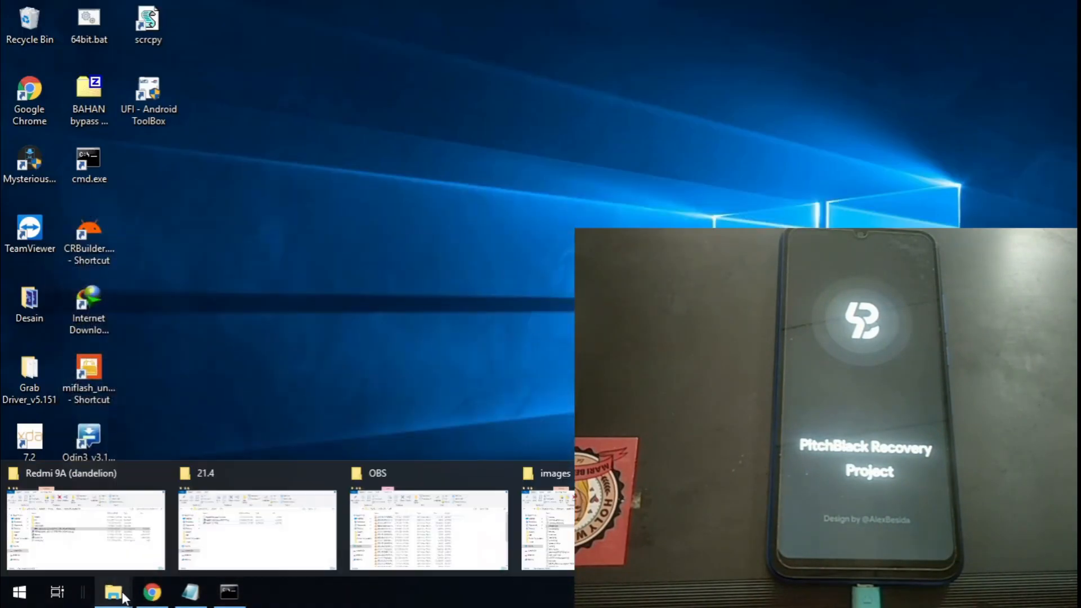
Step: Switch to and reposition the 21.4 folder window, then open Magisk-v21.4.zip's context menu
click(86, 530)
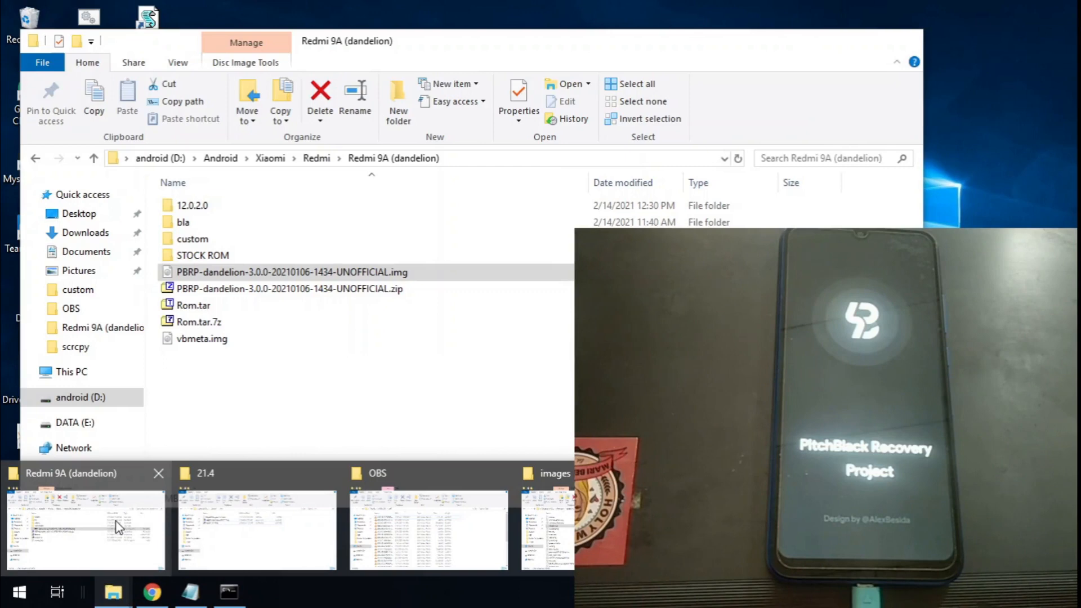
click(255, 527)
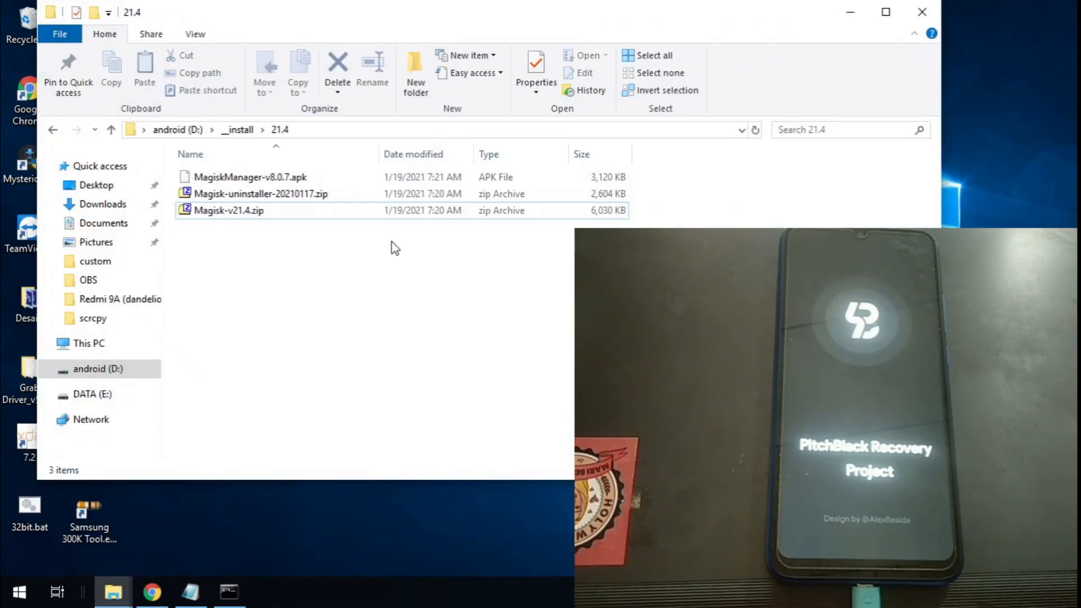
drag(482, 12, 372, 57)
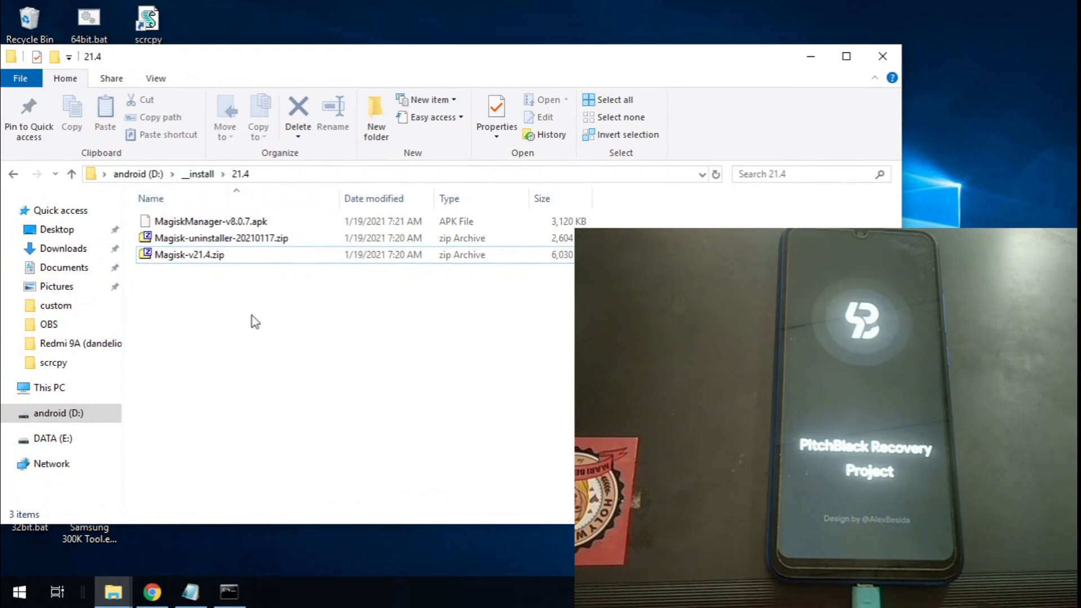
mouse_move(223, 186)
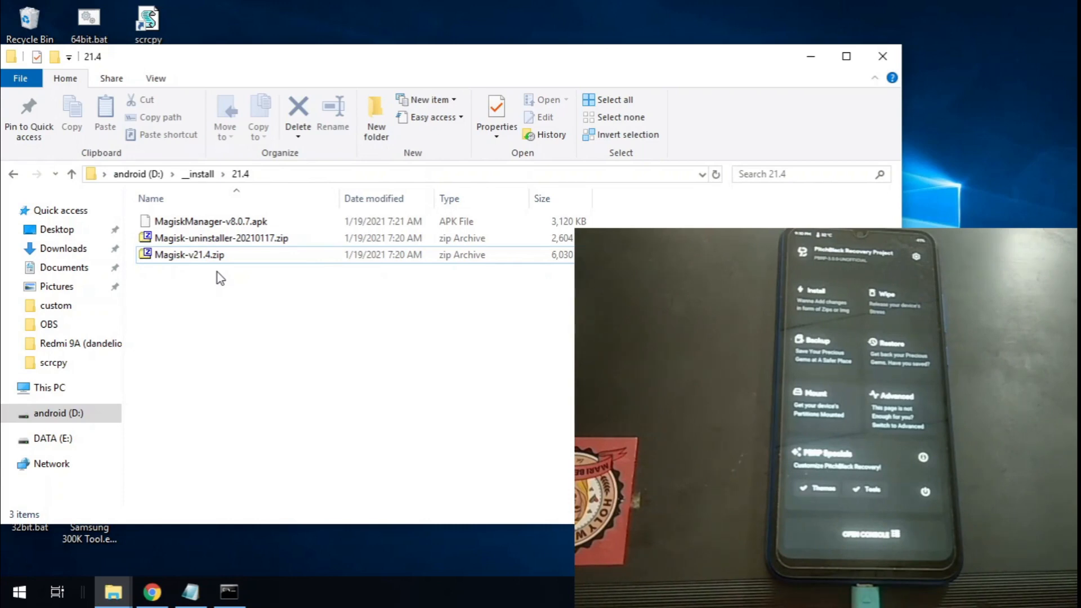
right_click(190, 254)
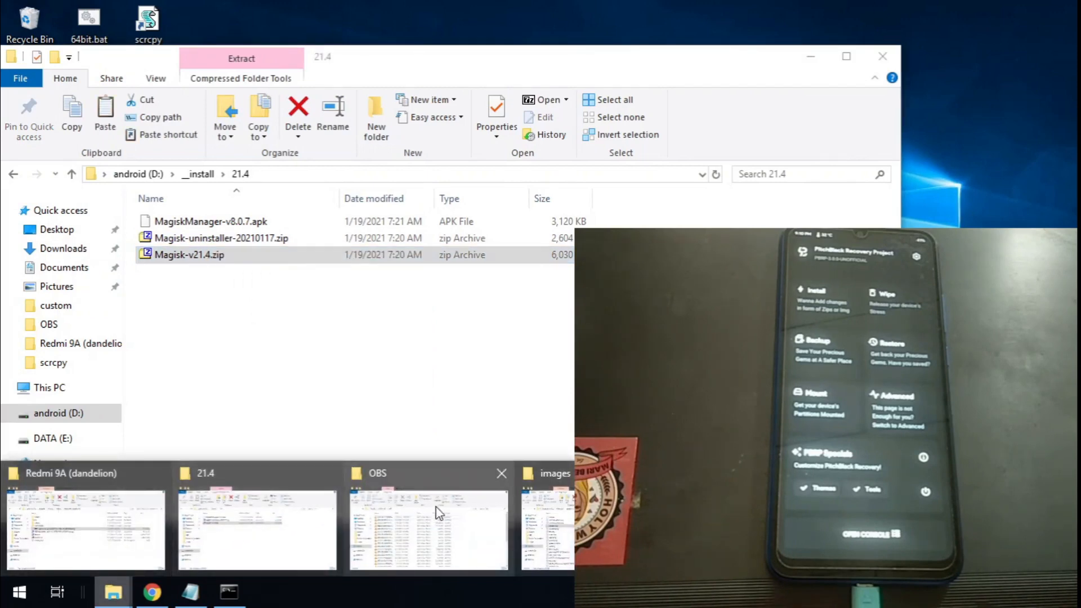
Step: Paste Magisk-v21.4.zip into the Redmi 9A's Internal Storage root, then minimize both Explorer windows
click(427, 516)
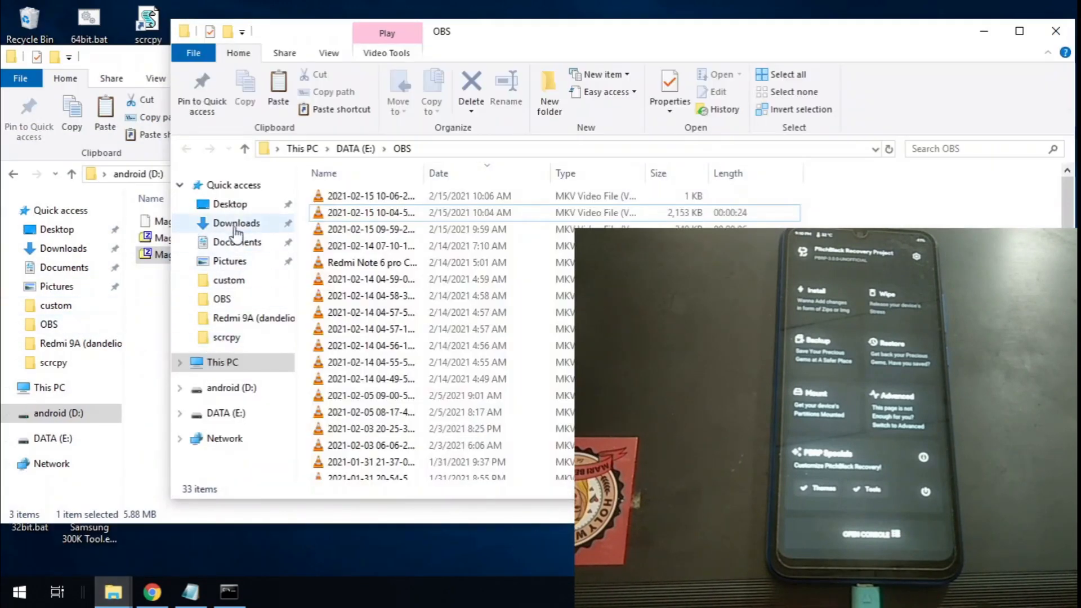
click(222, 362)
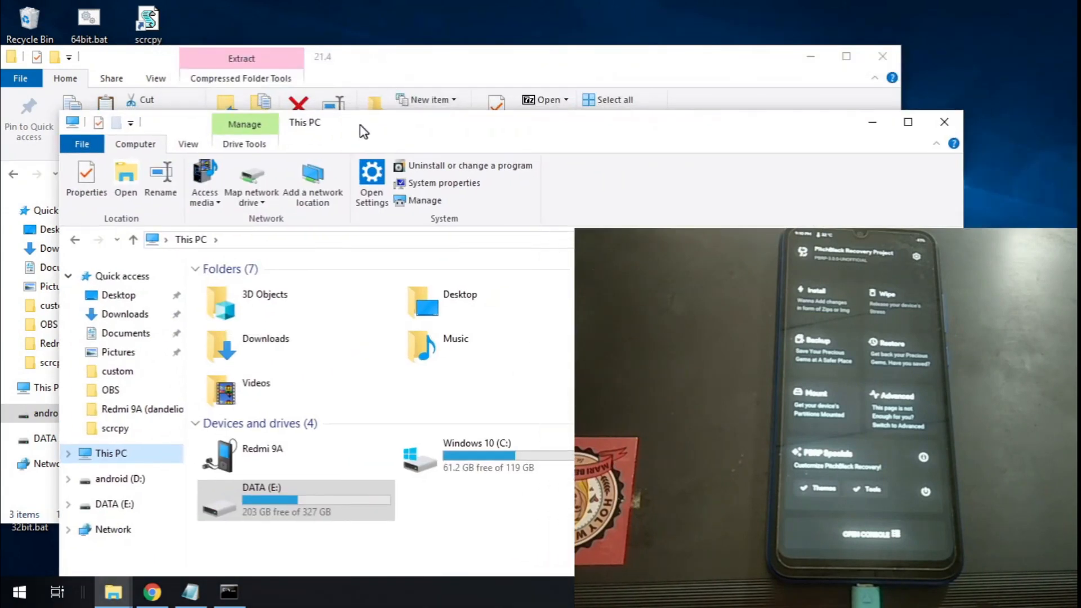
double_click(261, 455)
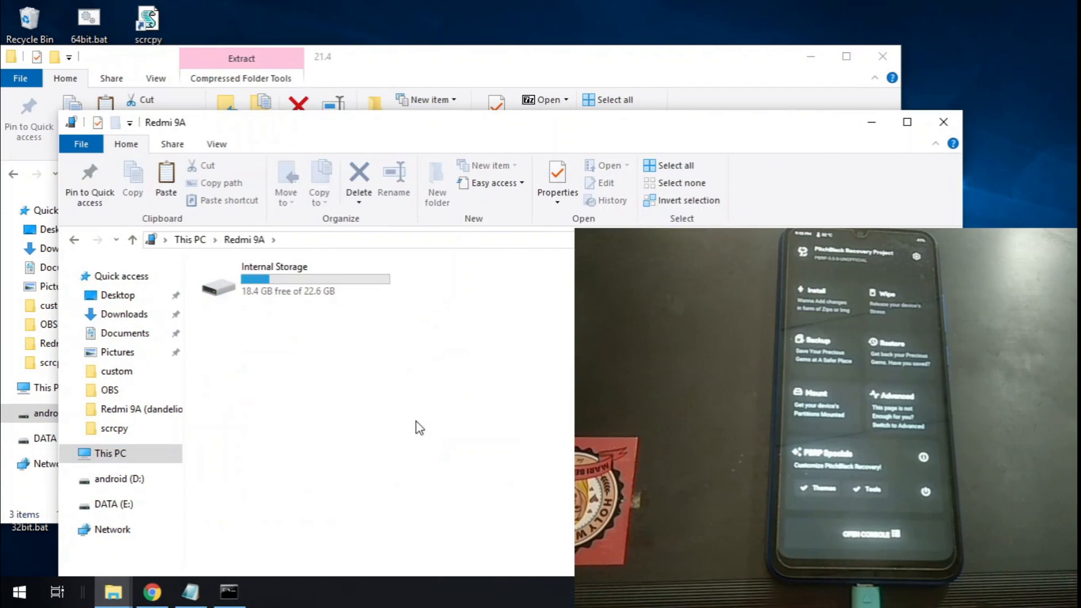
double_click(274, 278)
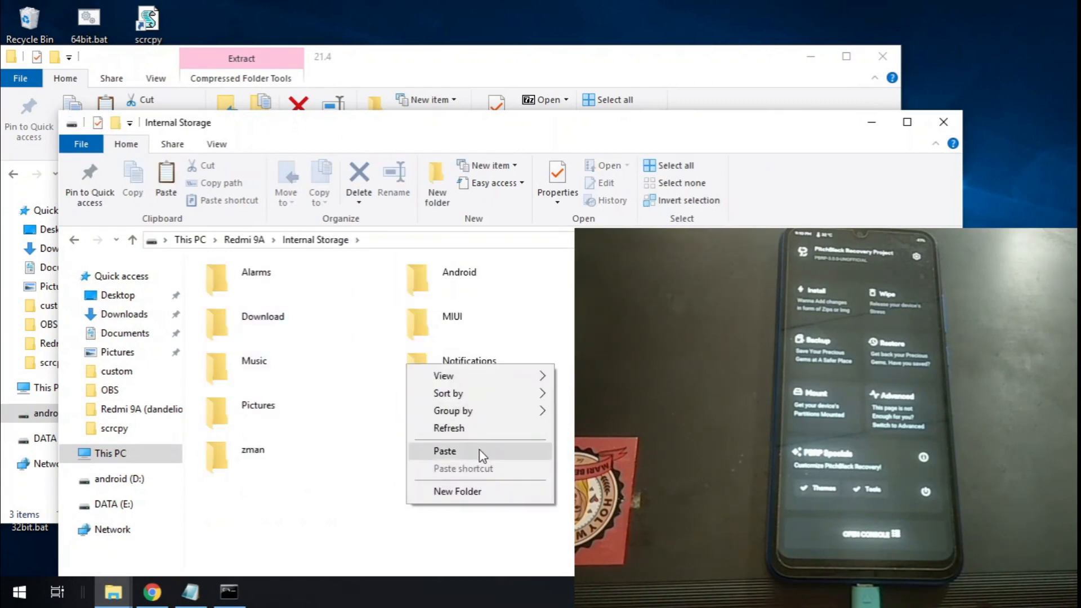
click(445, 451)
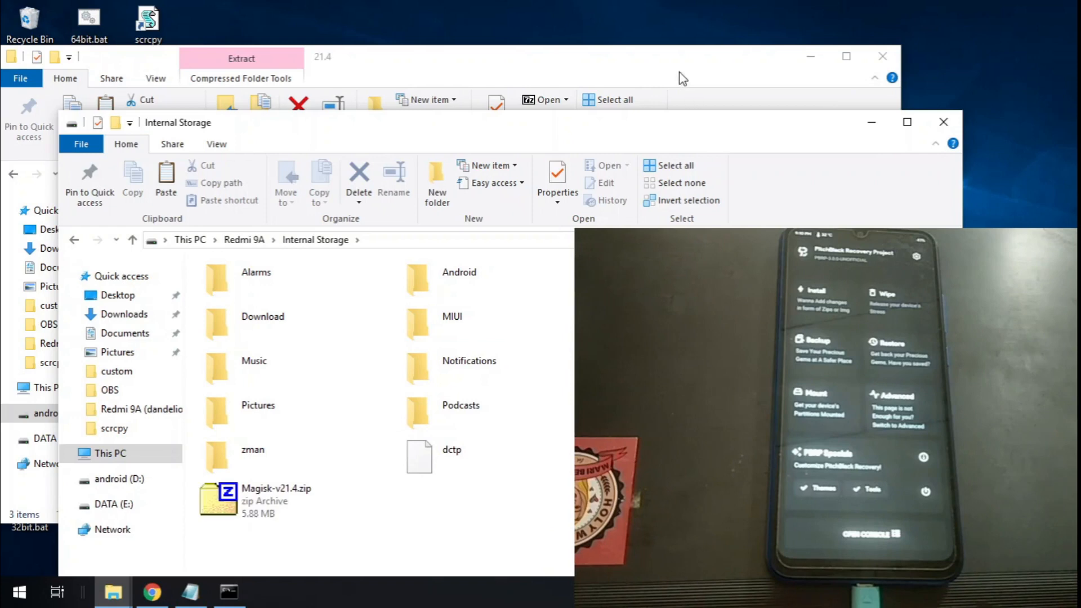
mouse_move(810, 56)
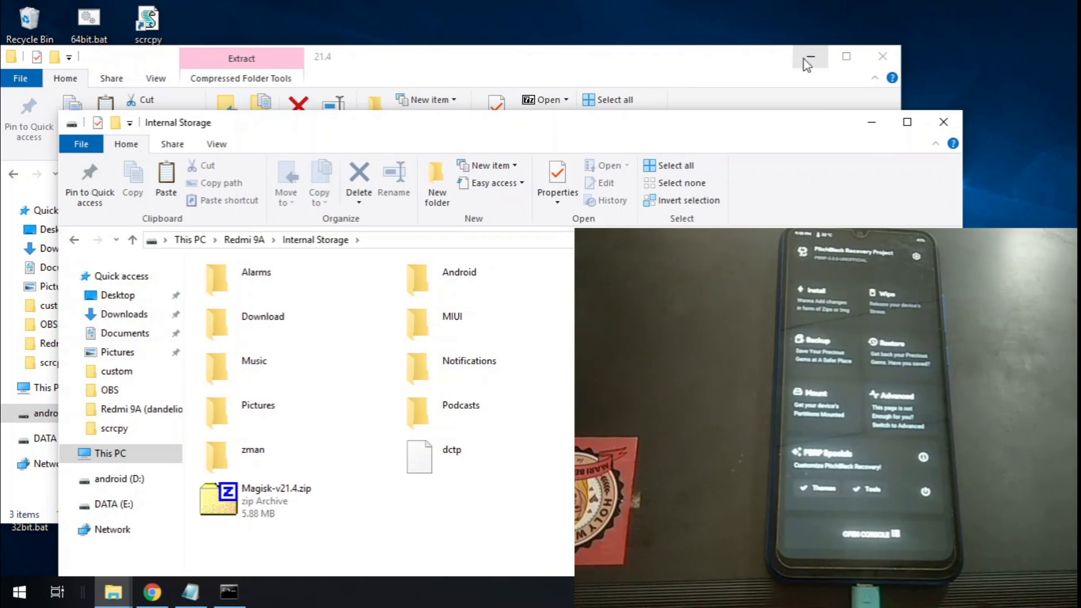
click(810, 56)
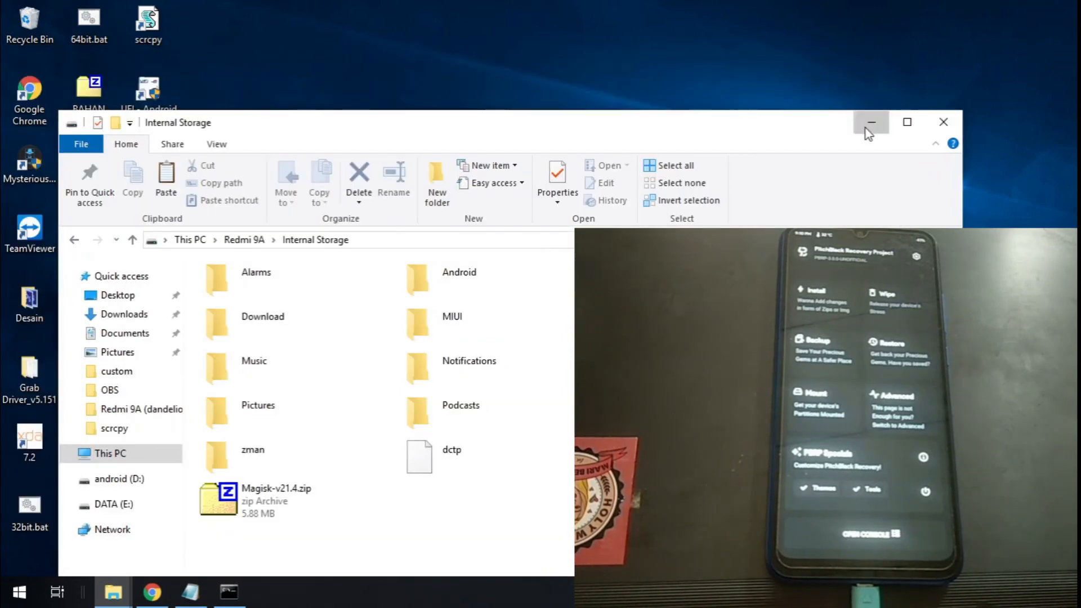
click(869, 122)
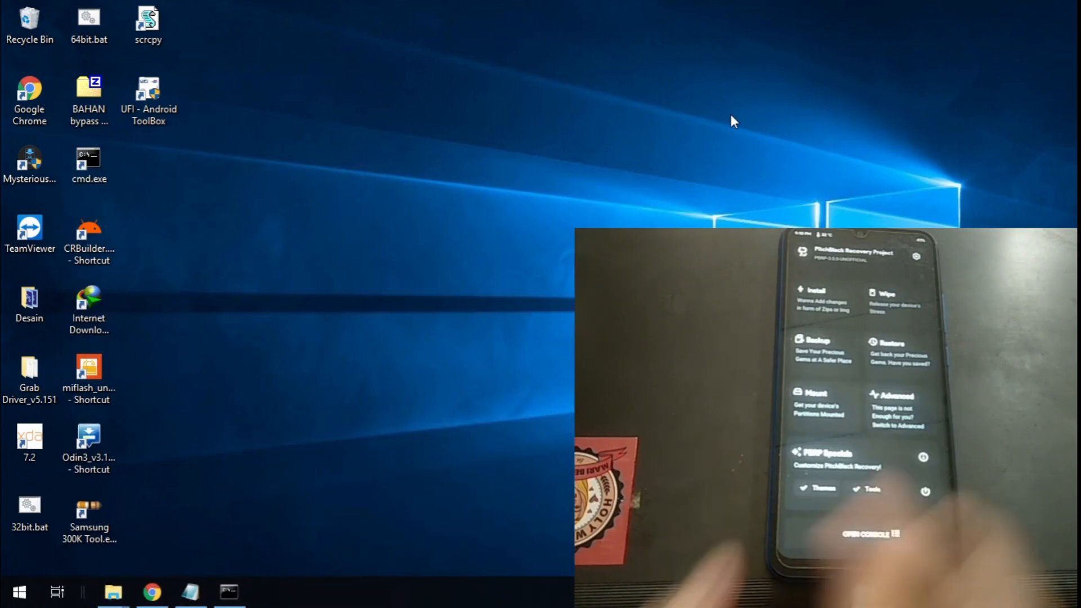